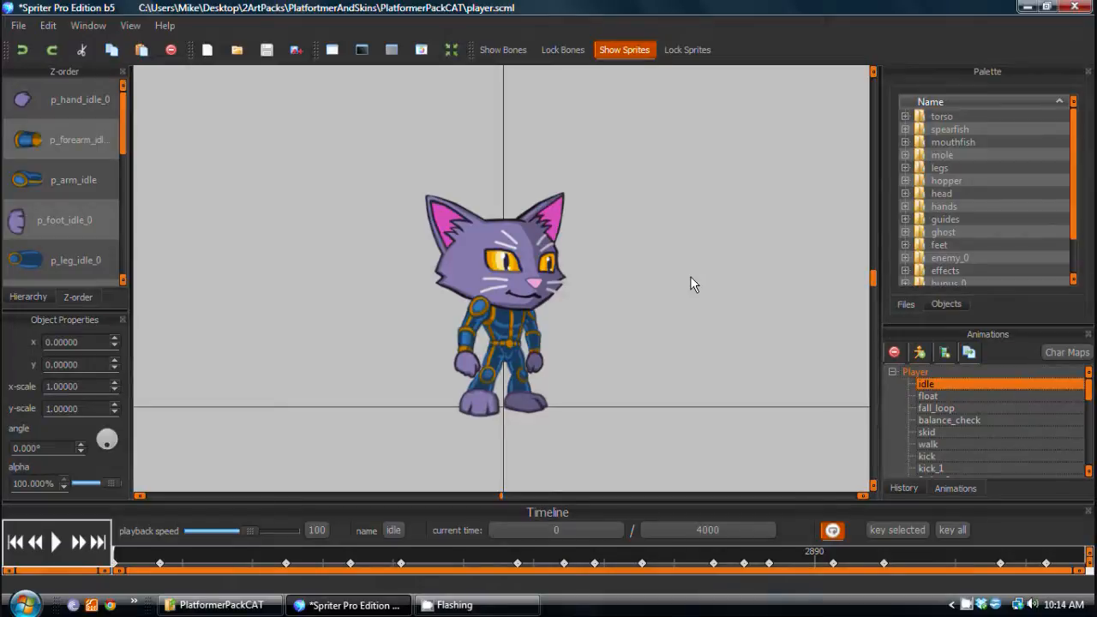
Load the cat's walk animation from the Animations panel and scrub its timeline
{"action": "left_click", "coordinate": [936, 407]}
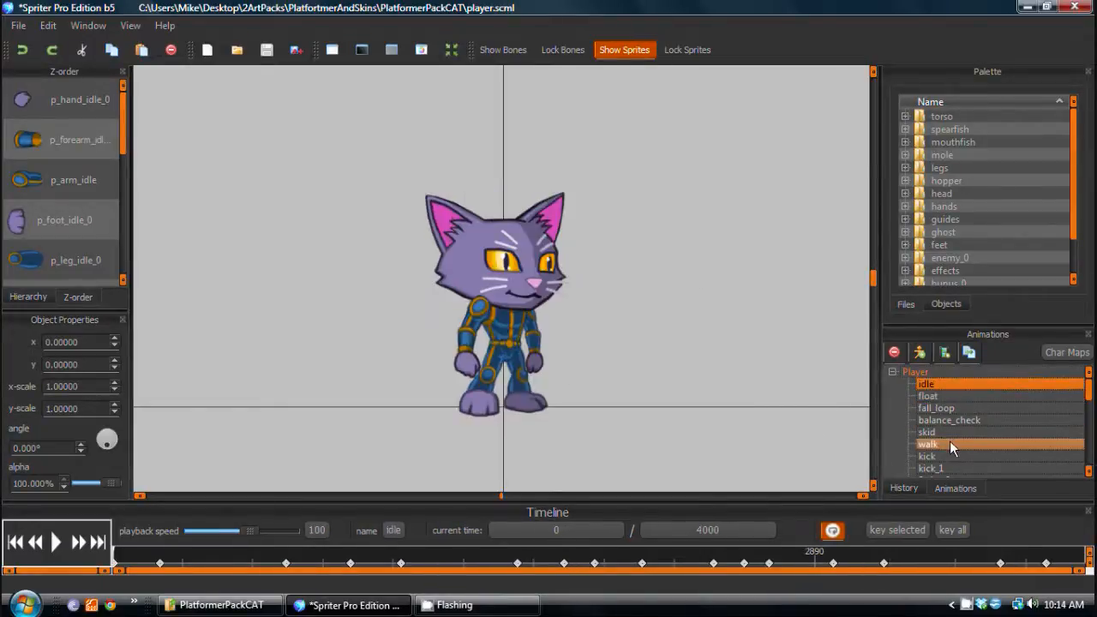
{"action": "scroll", "scroll_direction": "down", "scroll_amount": 3}
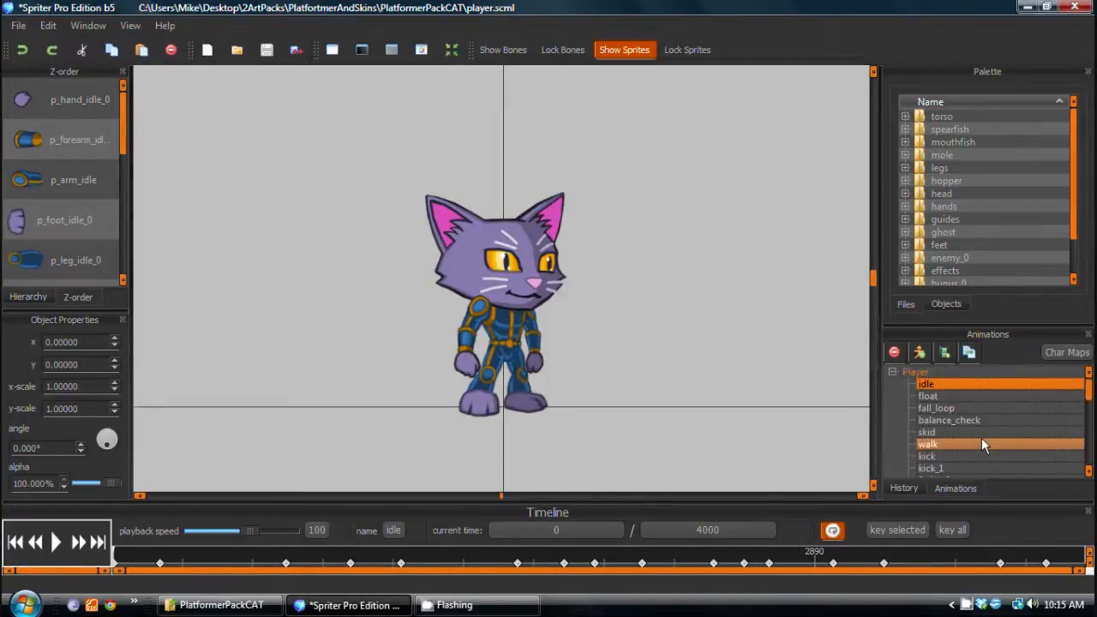
{"action": "left_click", "coordinate": [928, 444]}
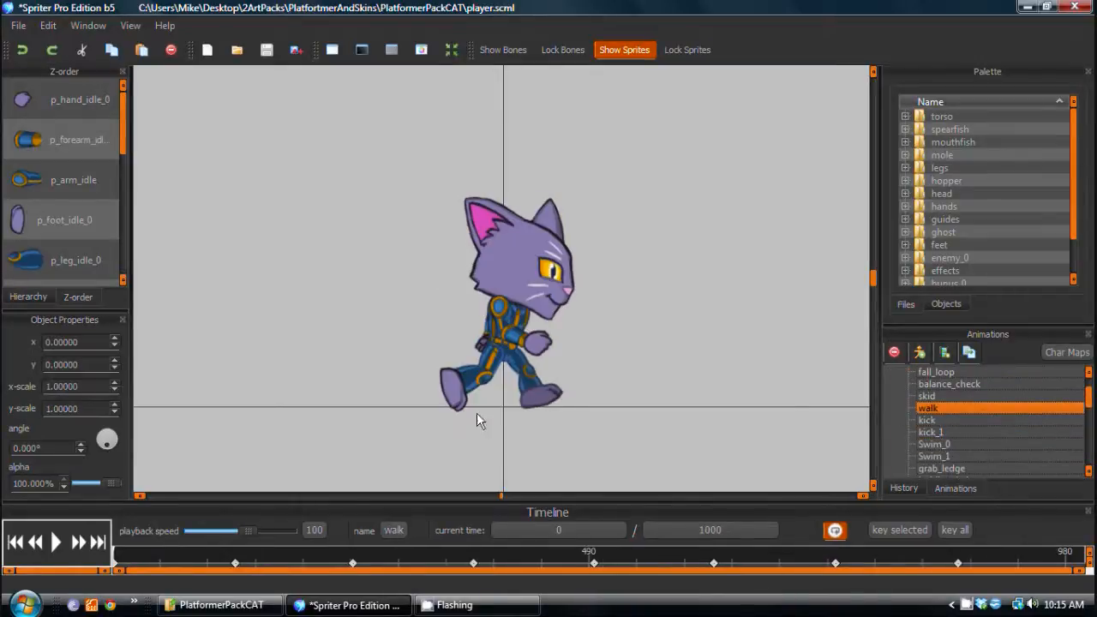
{"action": "left_click", "coordinate": [55, 541]}
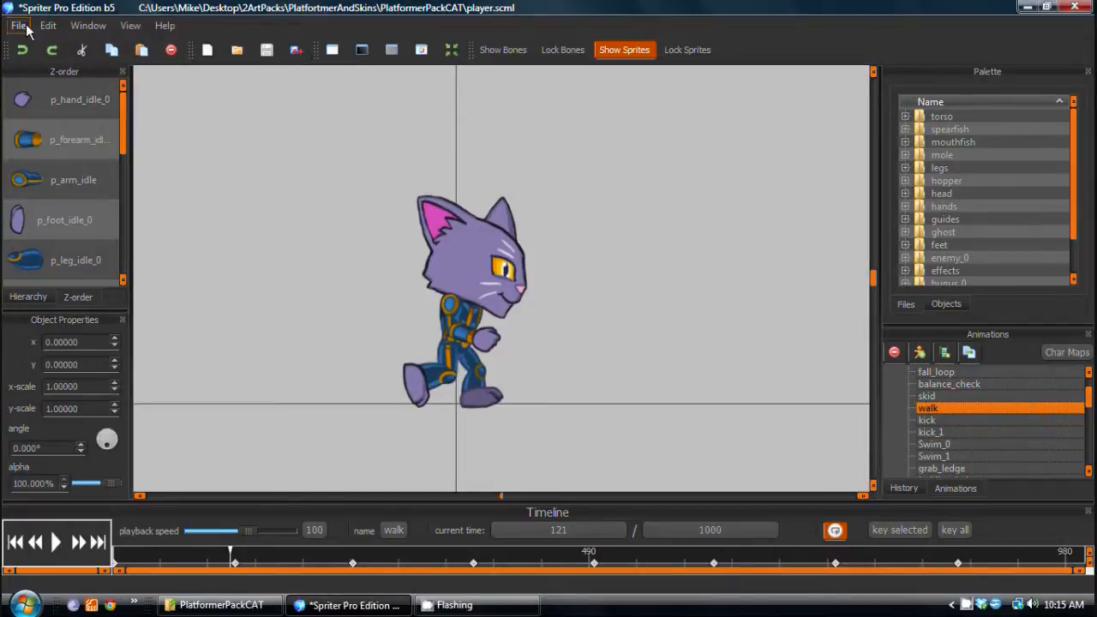
Start a PNG export targeting the Desktop walk folder with base name 'wla'
{"action": "left_click", "coordinate": [17, 25]}
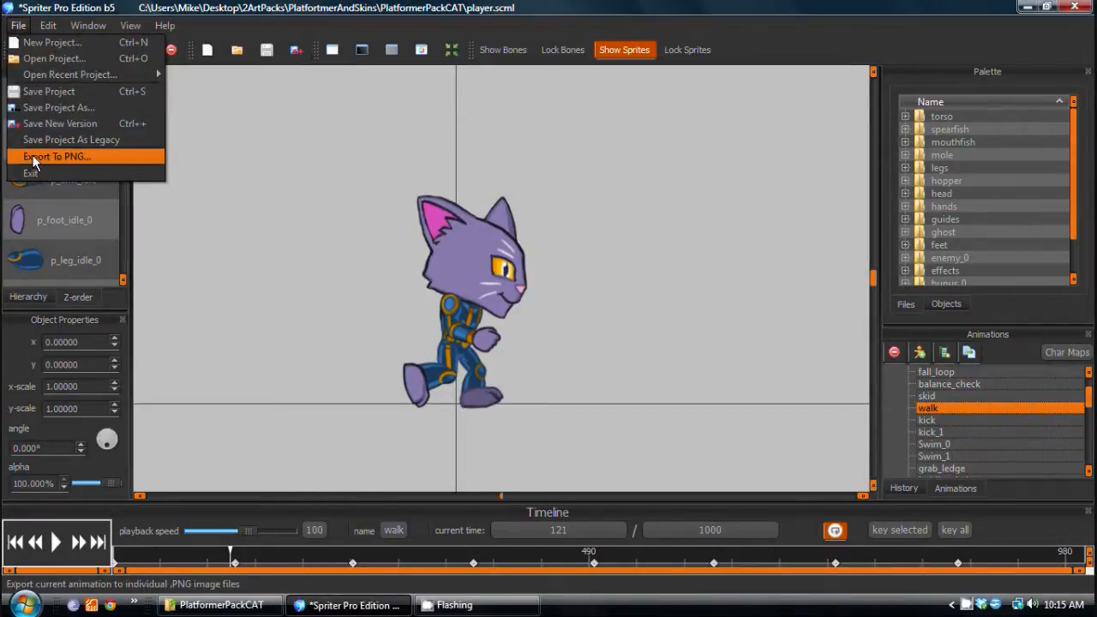
{"action": "left_click", "coordinate": [57, 156]}
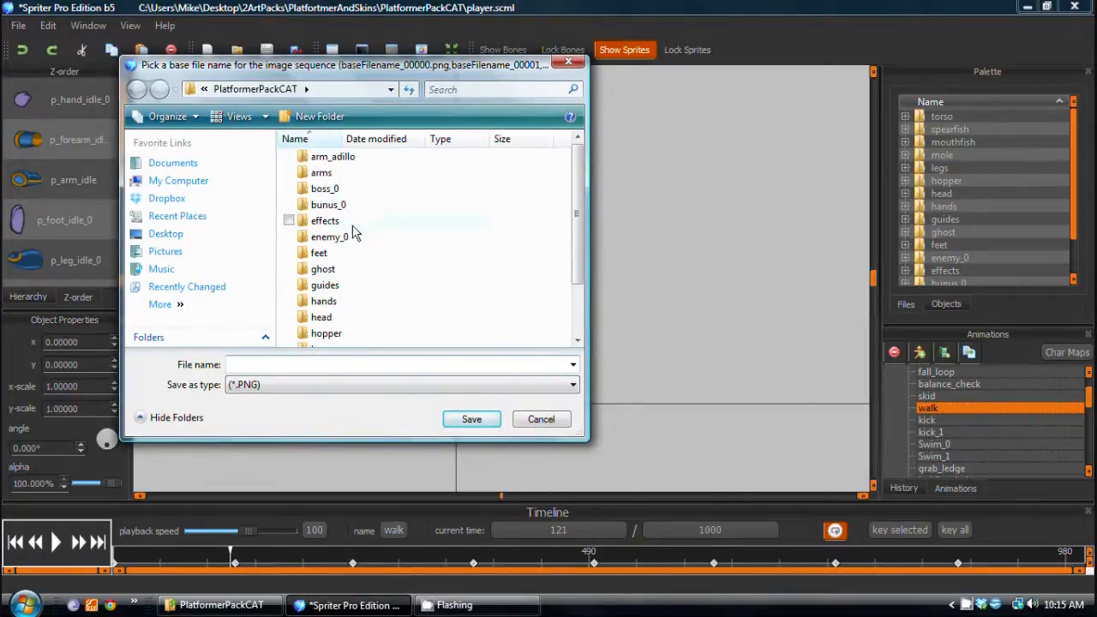
{"action": "mouse_move", "coordinate": [179, 180]}
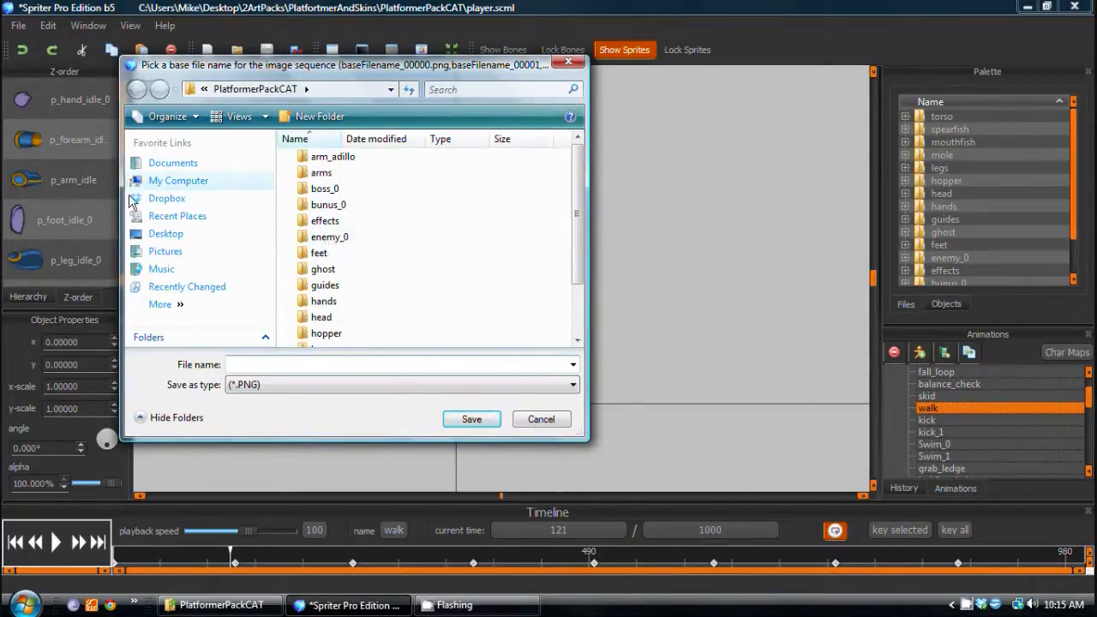
{"action": "left_click", "coordinate": [165, 233]}
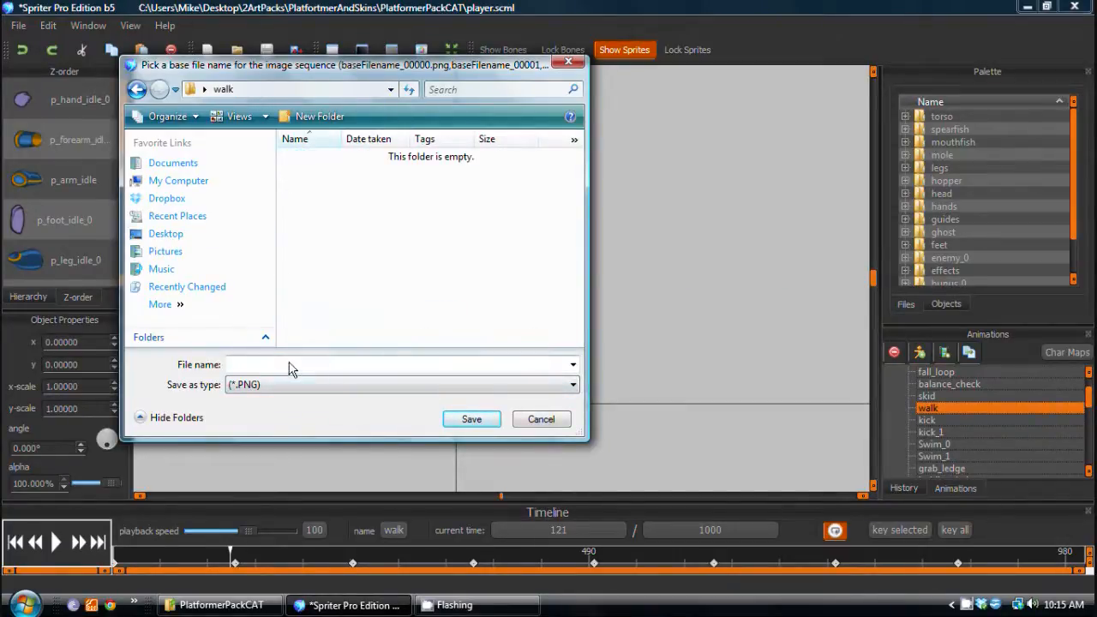
{"action": "type", "text": "wla"}
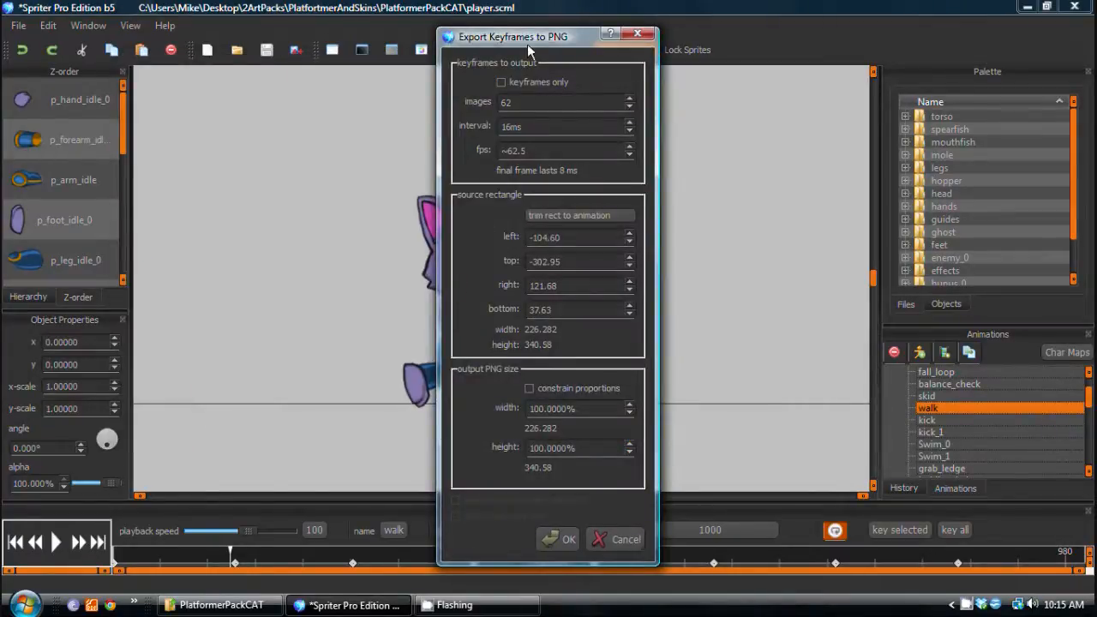
Move the export dialog aside and enable keyframes-only output
{"action": "left_click_drag", "start_coordinate": [512, 37], "coordinate": [450, 26]}
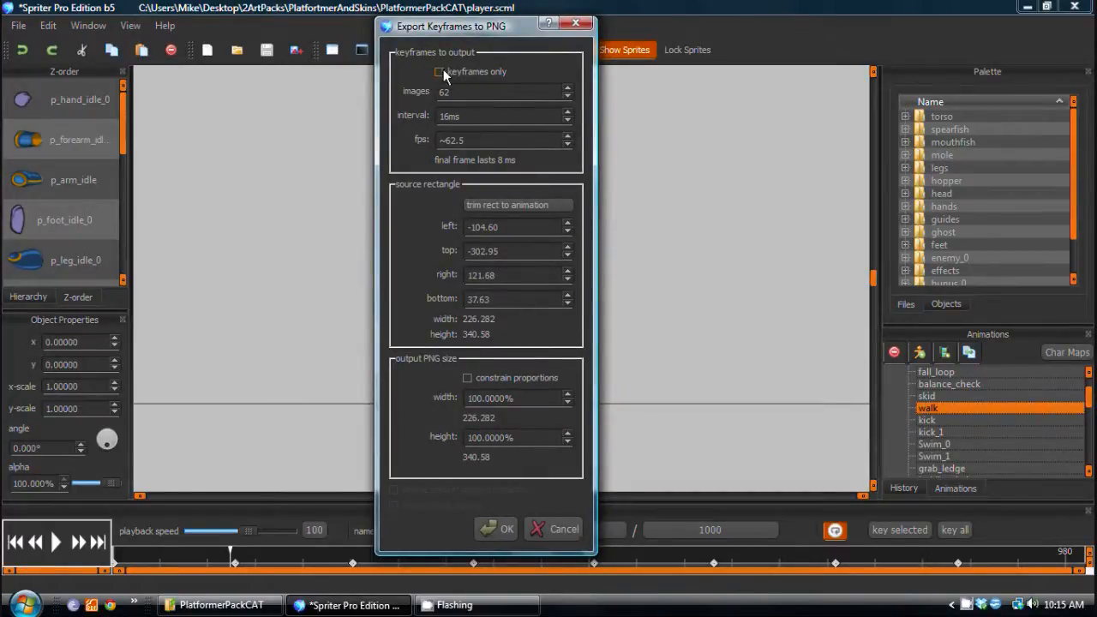
{"action": "left_click", "coordinate": [438, 71]}
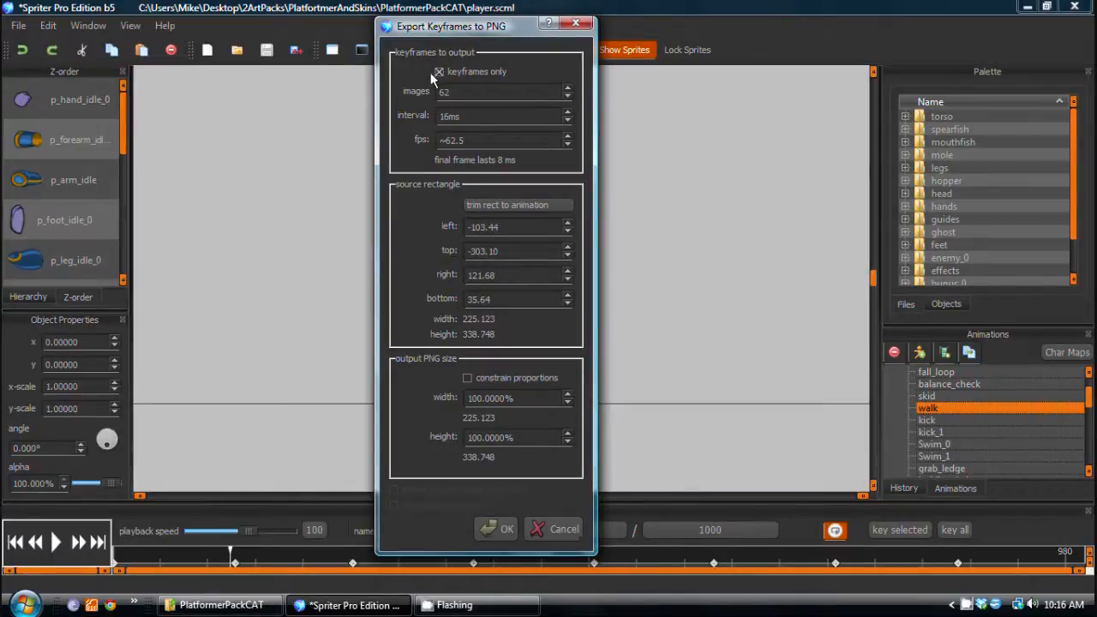
{"action": "mouse_move", "coordinate": [484, 549]}
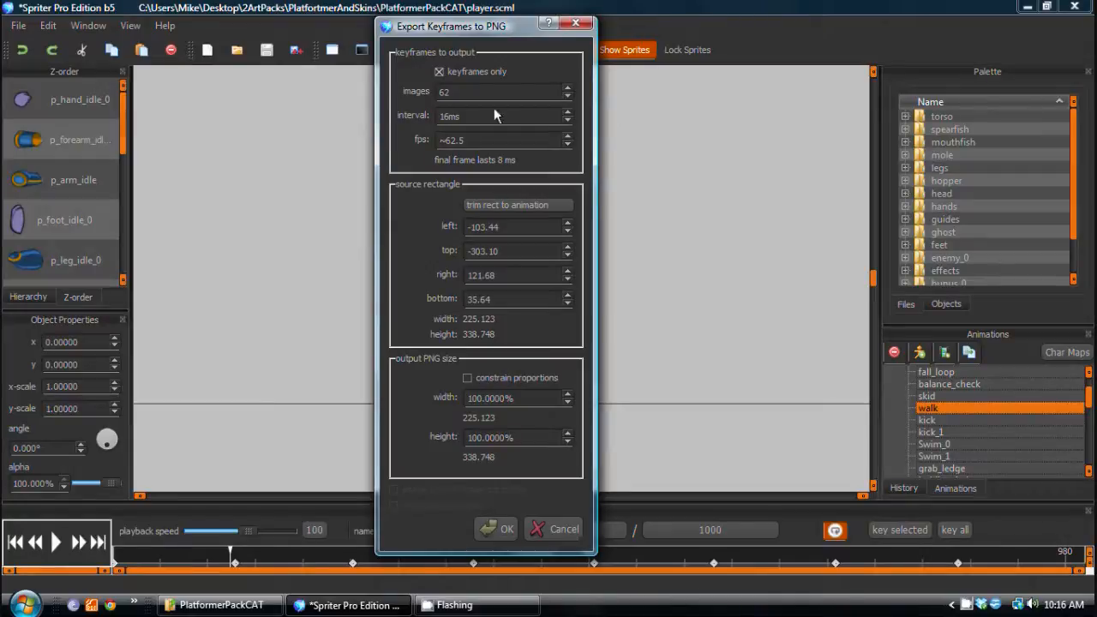
{"action": "mouse_move", "coordinate": [120, 561]}
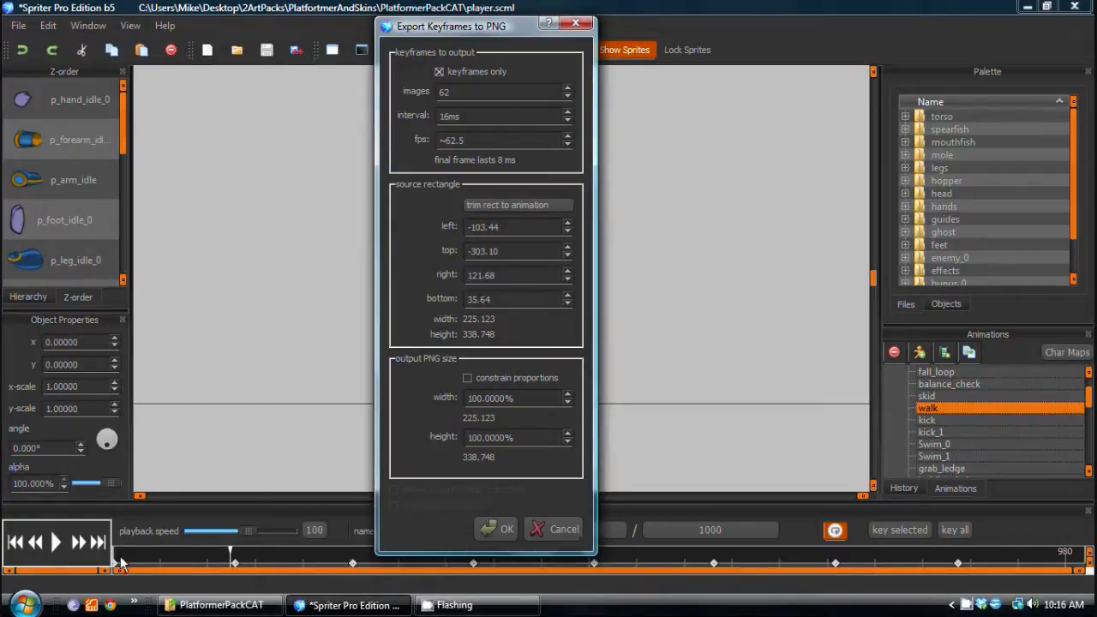
{"action": "mouse_move", "coordinate": [504, 582]}
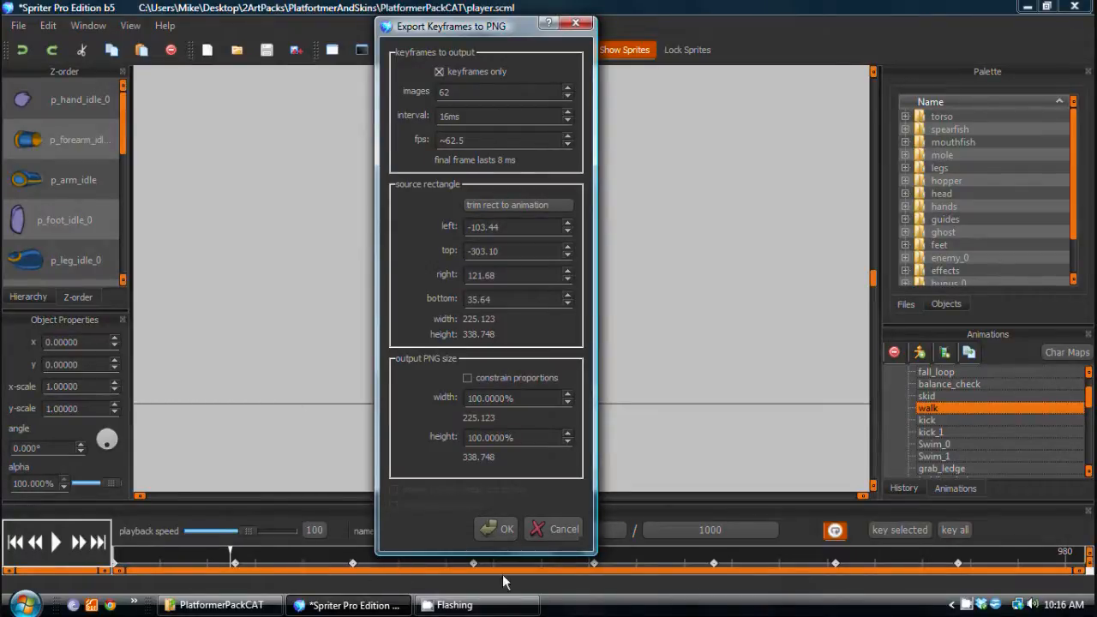
{"action": "mouse_move", "coordinate": [384, 569]}
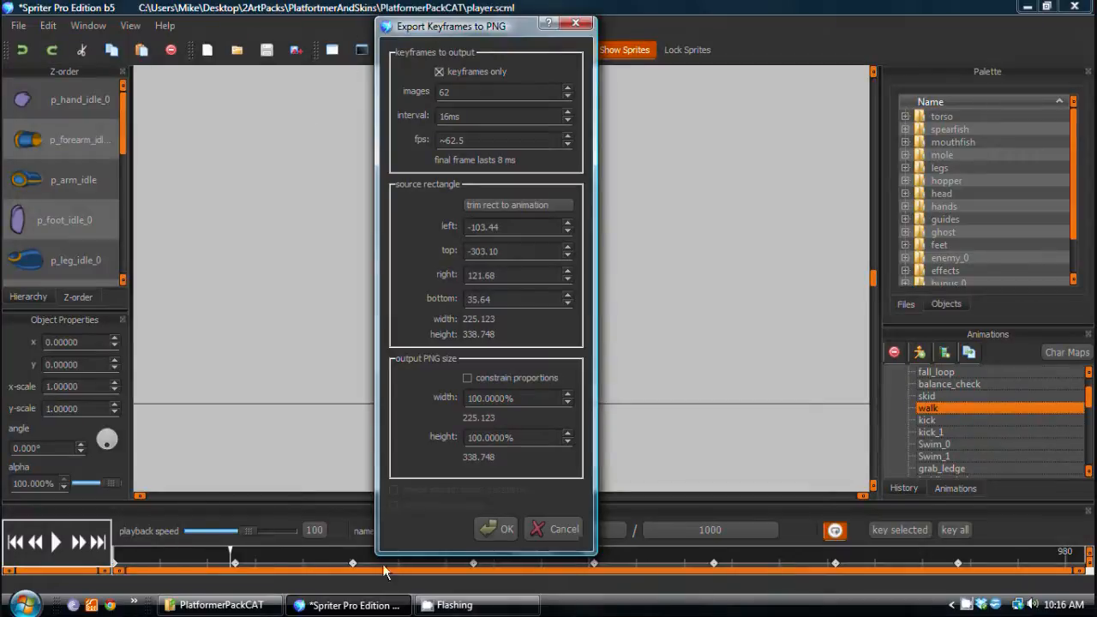
{"action": "mouse_move", "coordinate": [193, 573]}
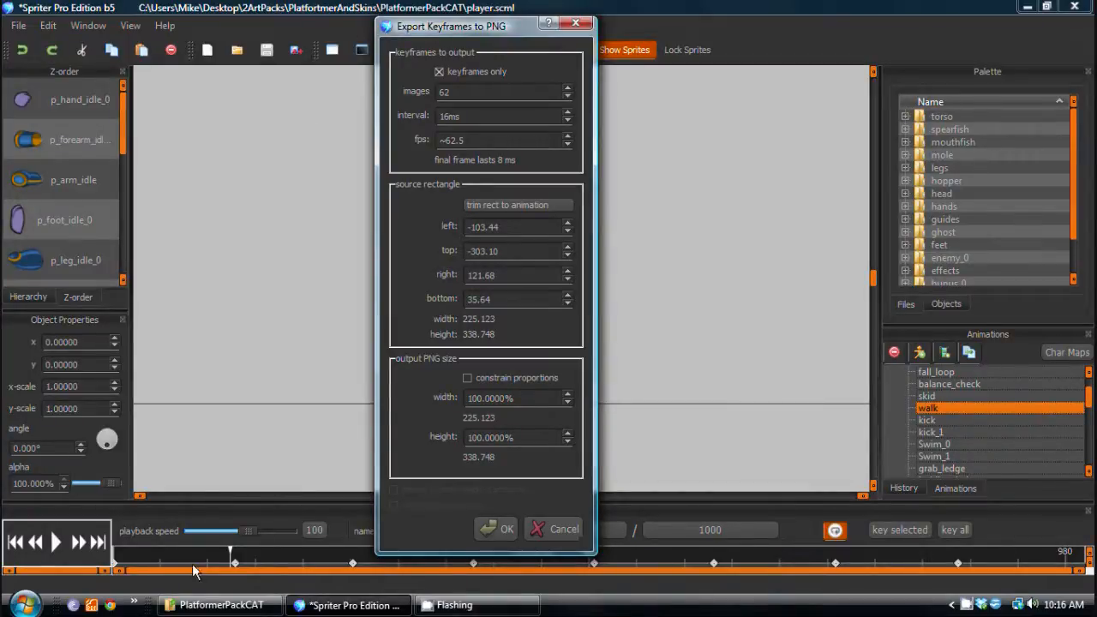
{"action": "mouse_move", "coordinate": [252, 565]}
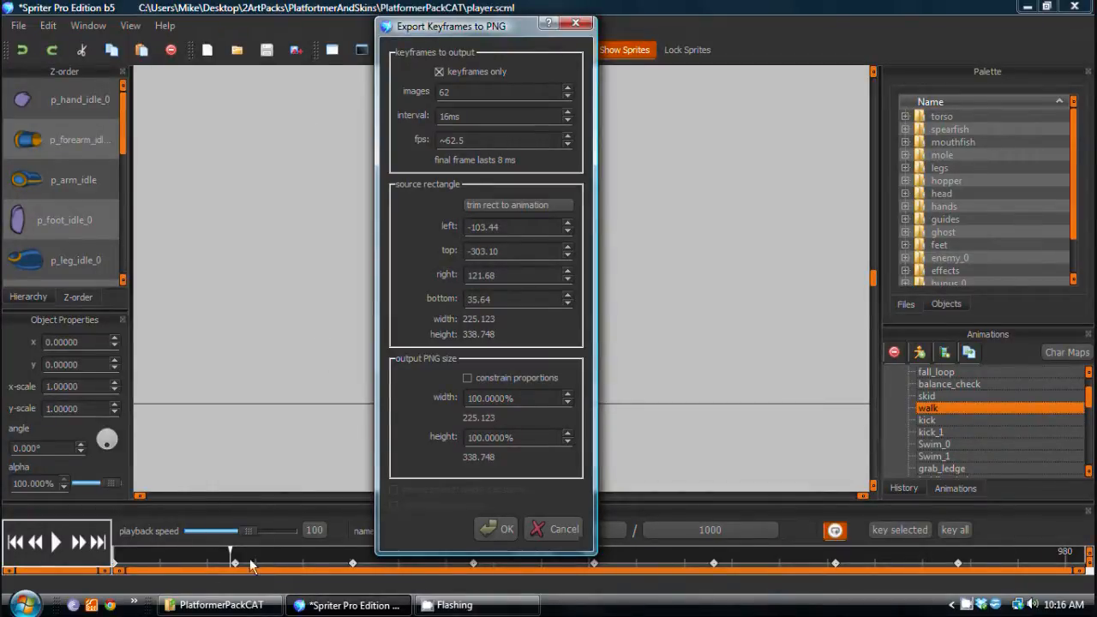
{"action": "mouse_move", "coordinate": [420, 126]}
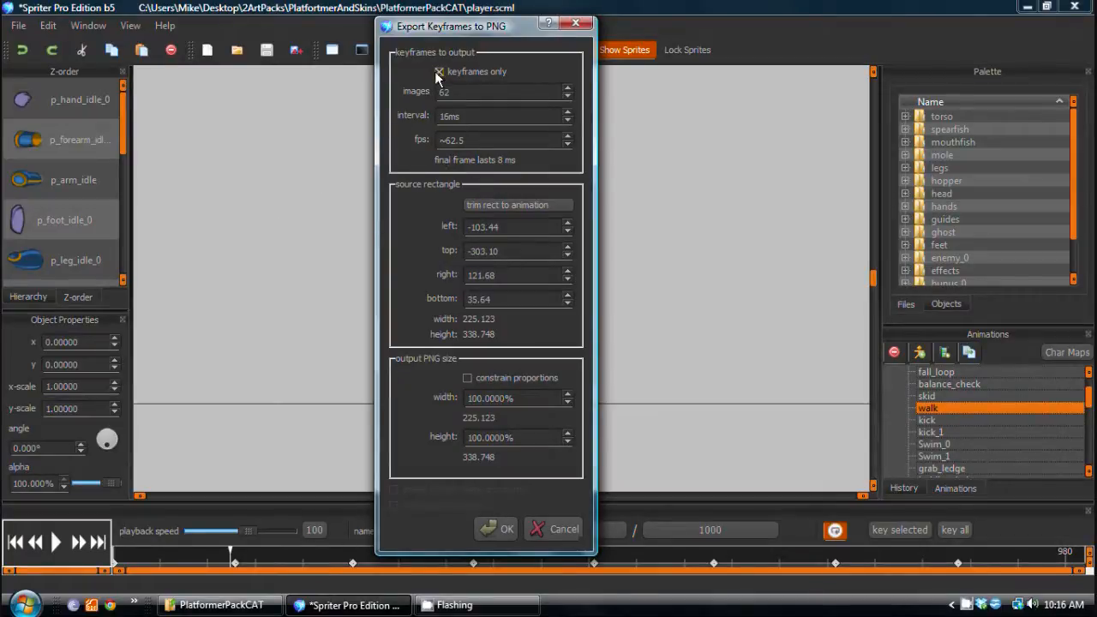
Disable keyframes-only, set 12 images, and run the walk PNG export
{"action": "left_click", "coordinate": [438, 71]}
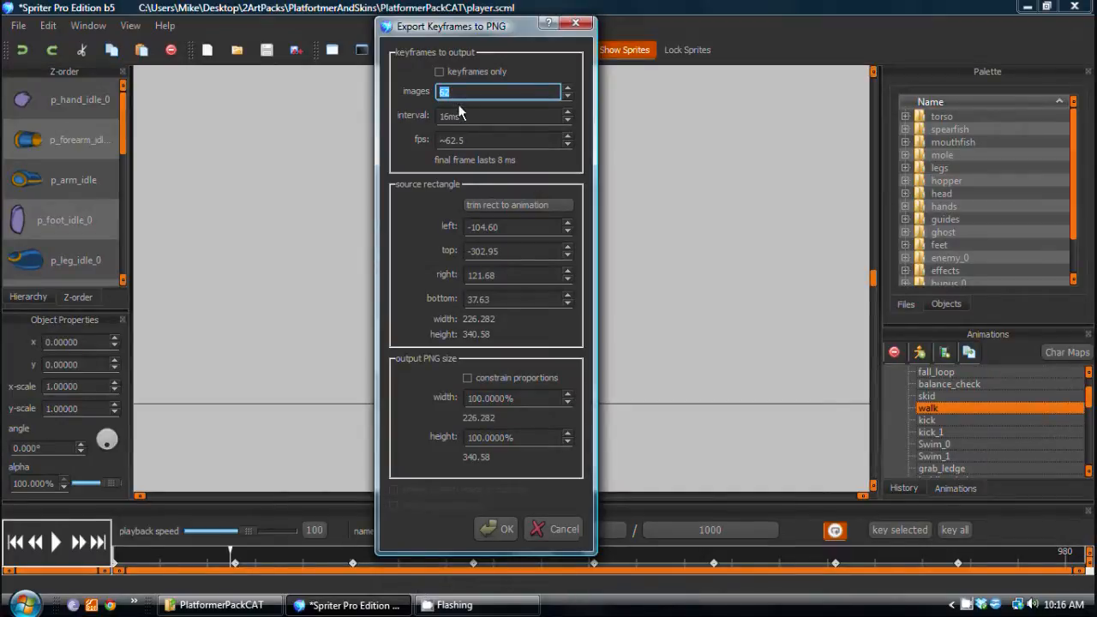
{"action": "mouse_move", "coordinate": [480, 96]}
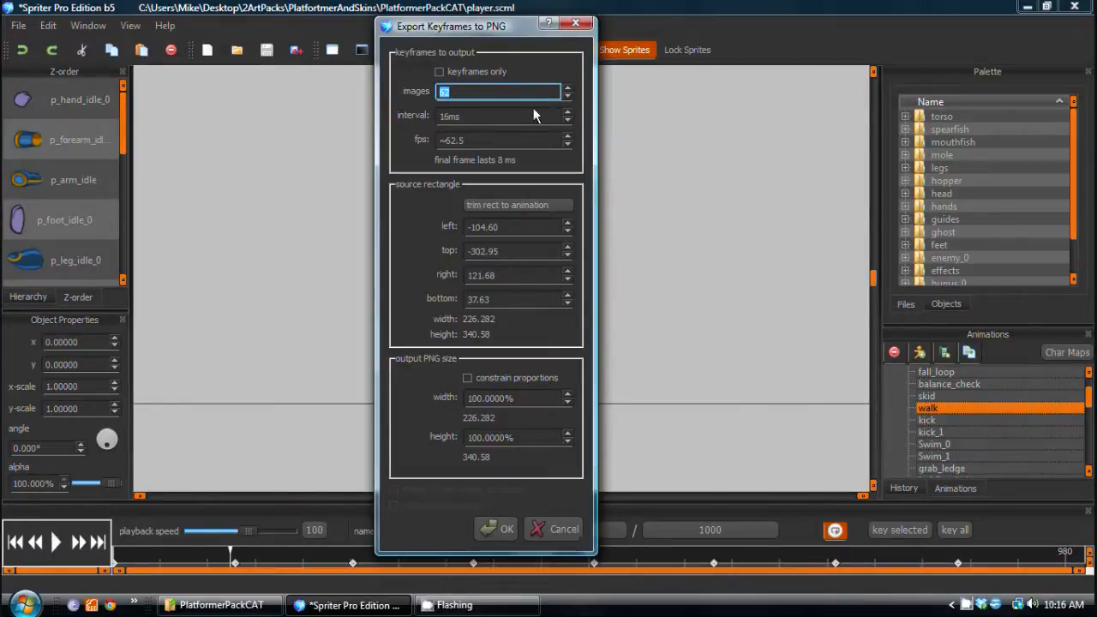
{"action": "mouse_move", "coordinate": [525, 116]}
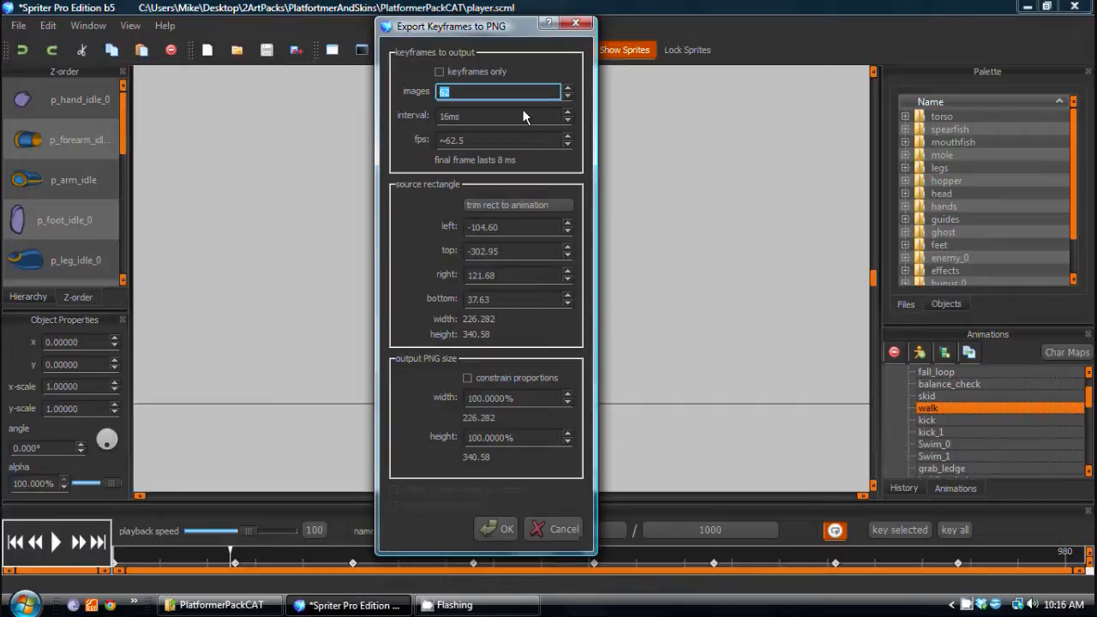
{"action": "type", "text": "12"}
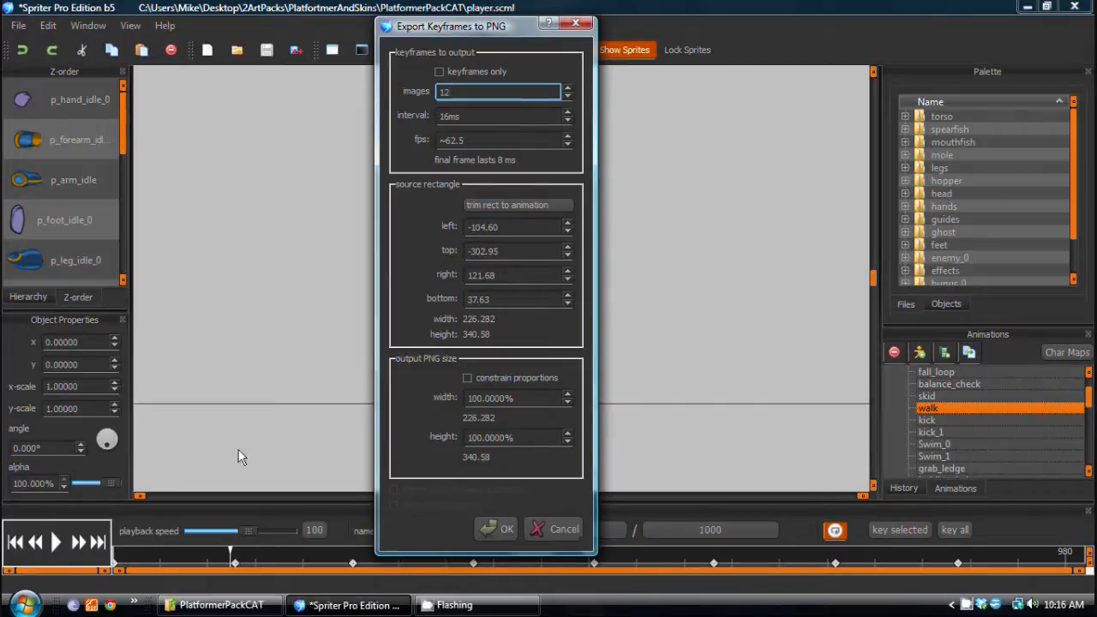
{"action": "left_click", "coordinate": [554, 528]}
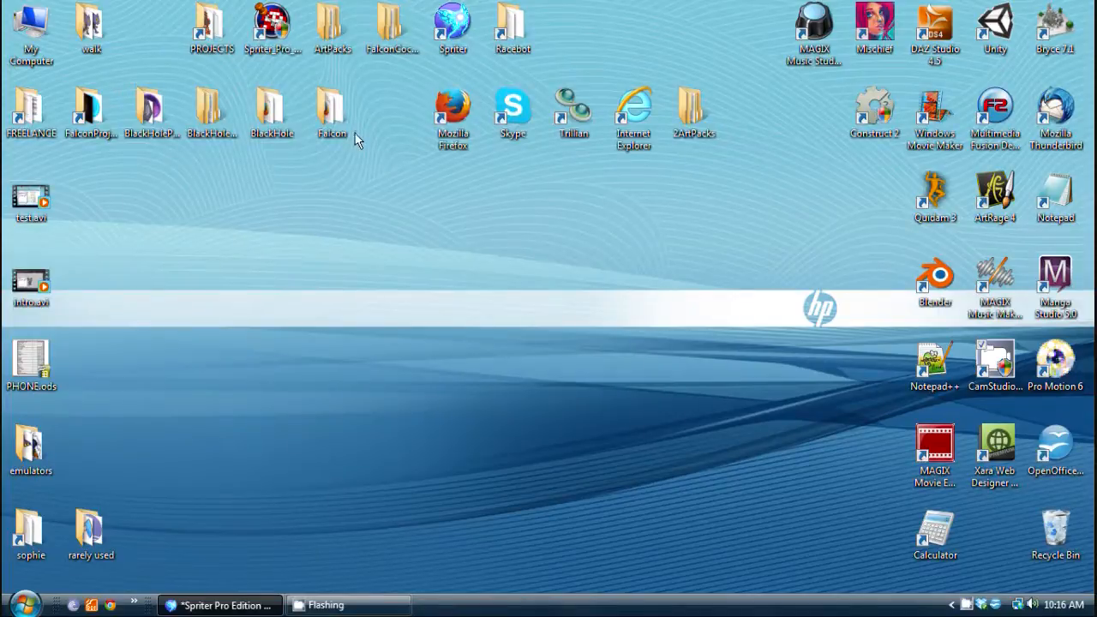
Open the Desktop walk folder and preview walk_000.png
{"action": "left_click_drag", "start_coordinate": [90, 25], "coordinate": [392, 279]}
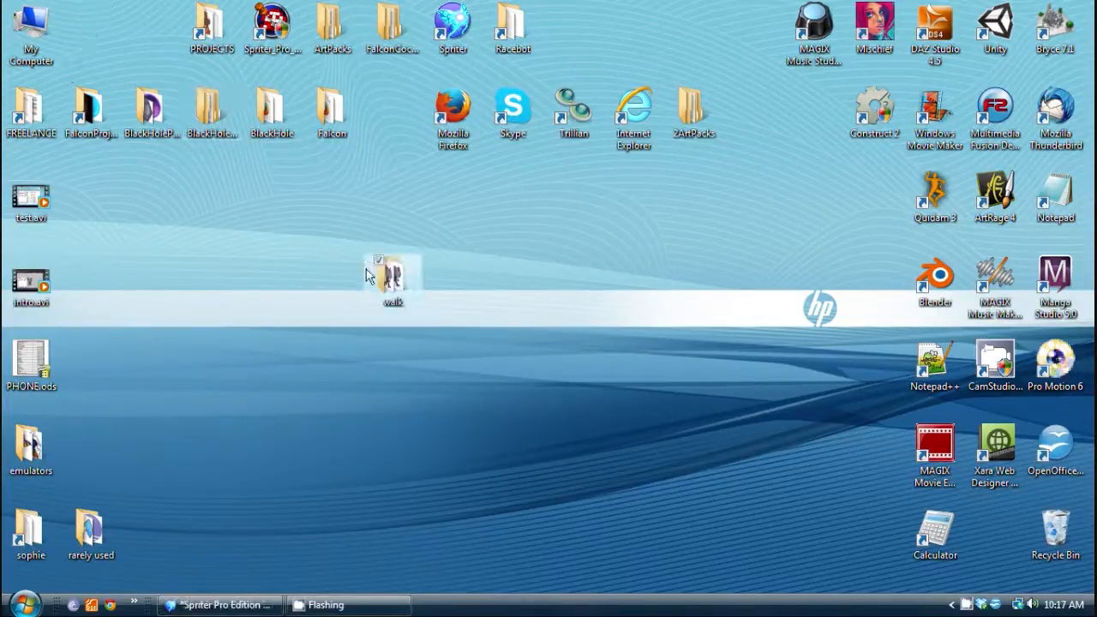
{"action": "double_click", "coordinate": [393, 279]}
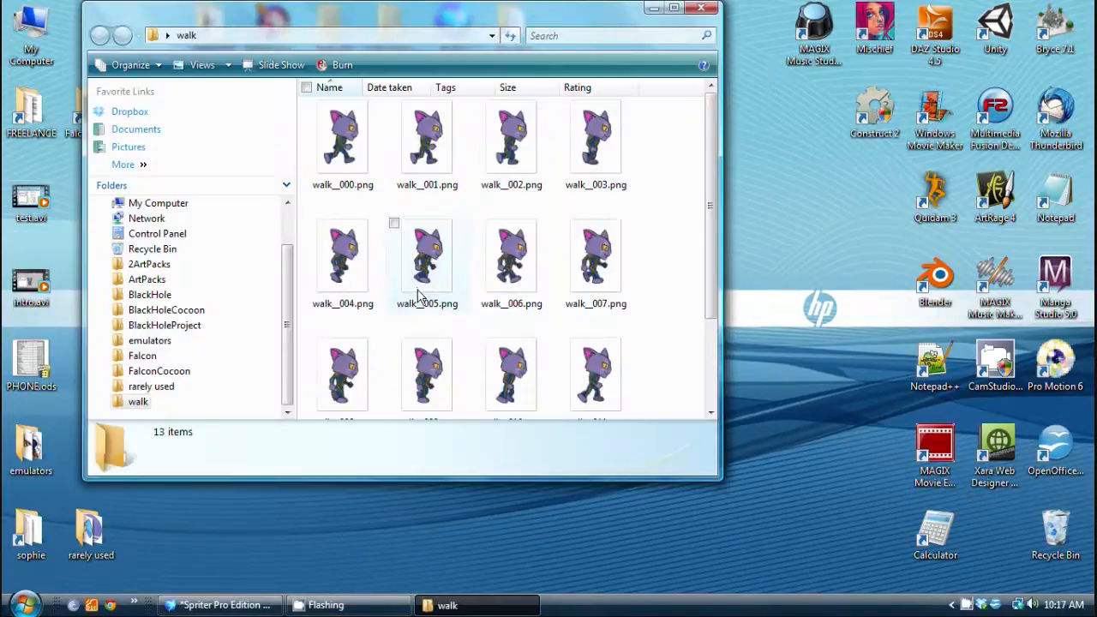
{"action": "left_click", "coordinate": [343, 137]}
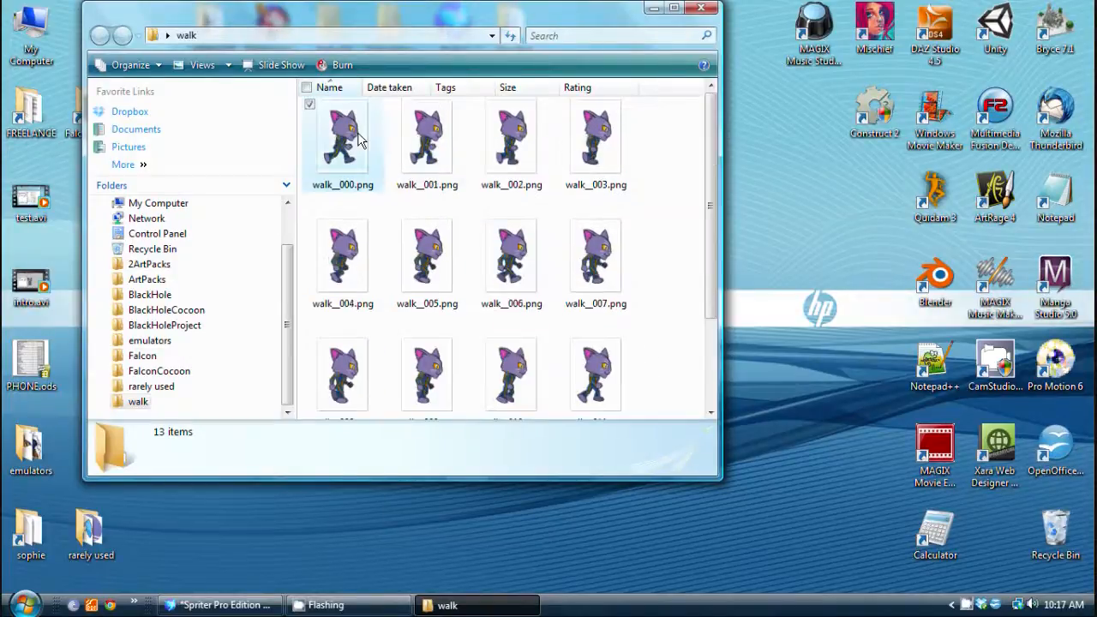
{"action": "double_click", "coordinate": [343, 137]}
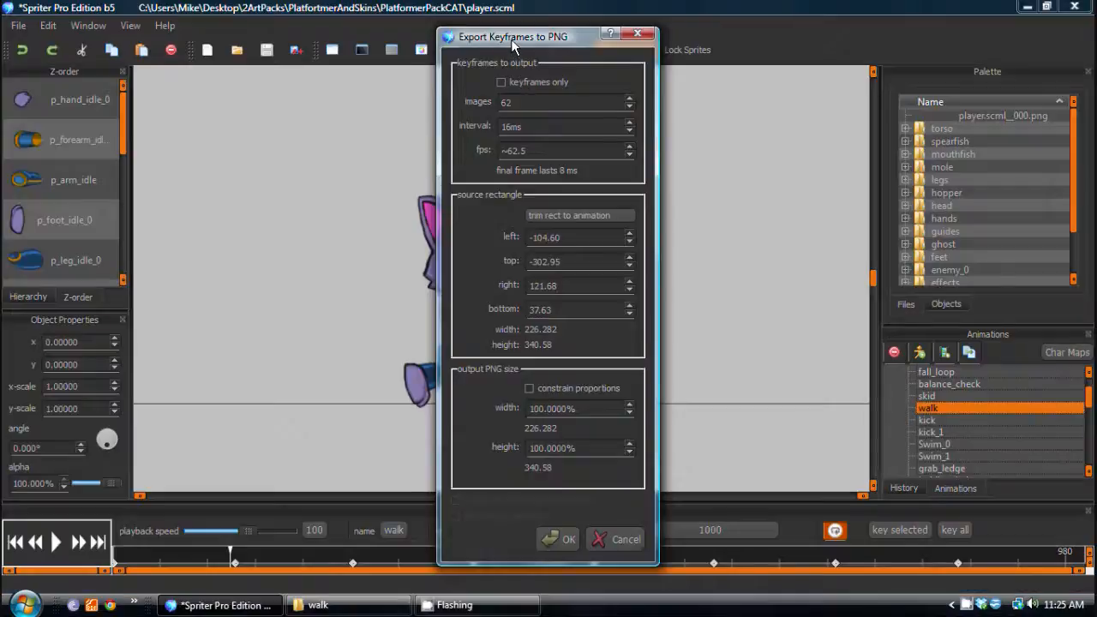
Re-export the walk animation as PNG frames at about 24 fps
{"action": "left_click_drag", "start_coordinate": [513, 36], "coordinate": [245, 19]}
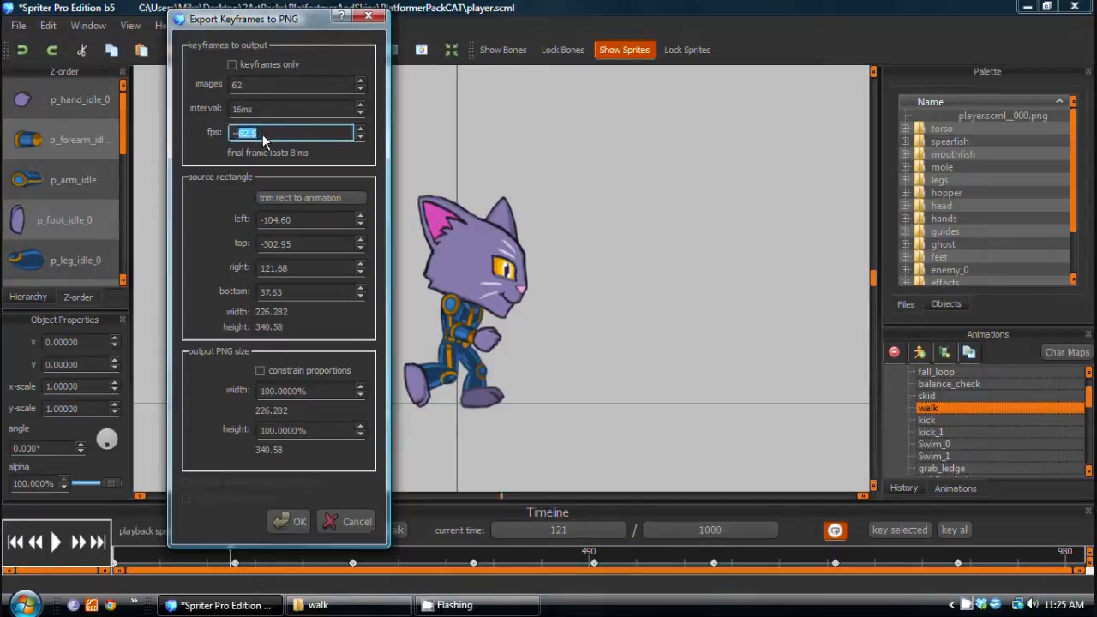
{"action": "type", "text": "~24"}
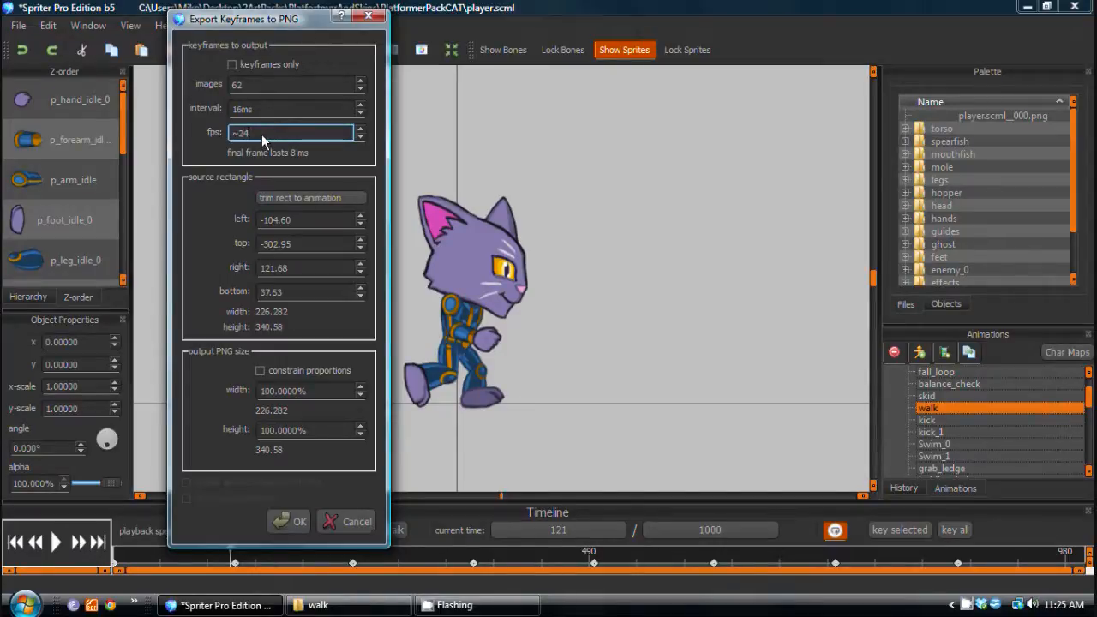
{"action": "left_click", "coordinate": [356, 521]}
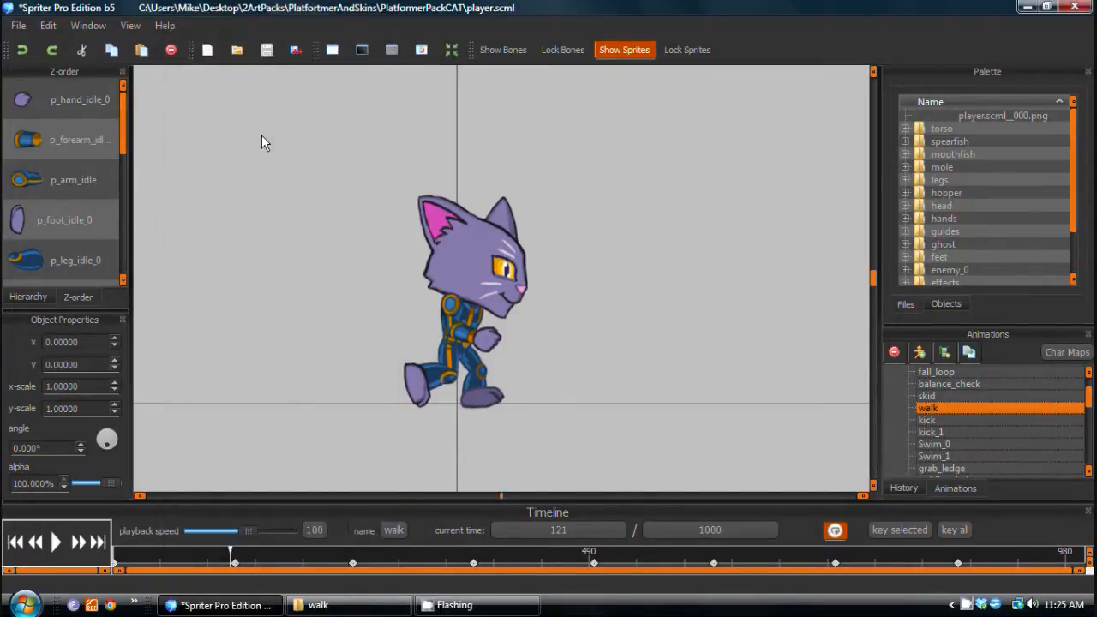
{"action": "mouse_move", "coordinate": [342, 206]}
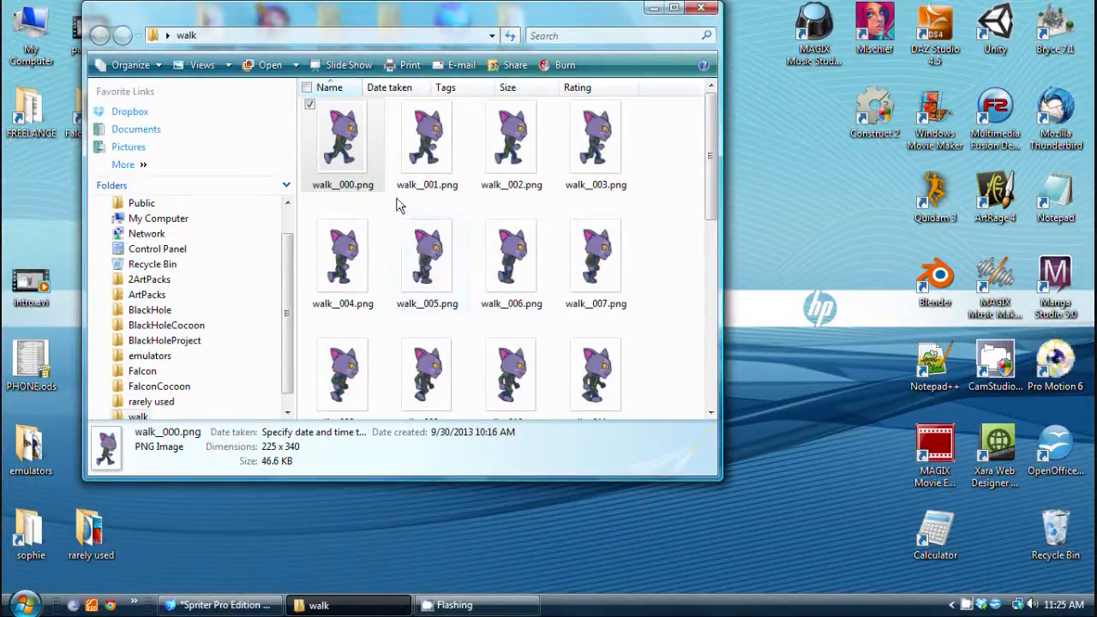
Preview walk_000.png in Photo Gallery (1 of 25), then close it
{"action": "double_click", "coordinate": [343, 138]}
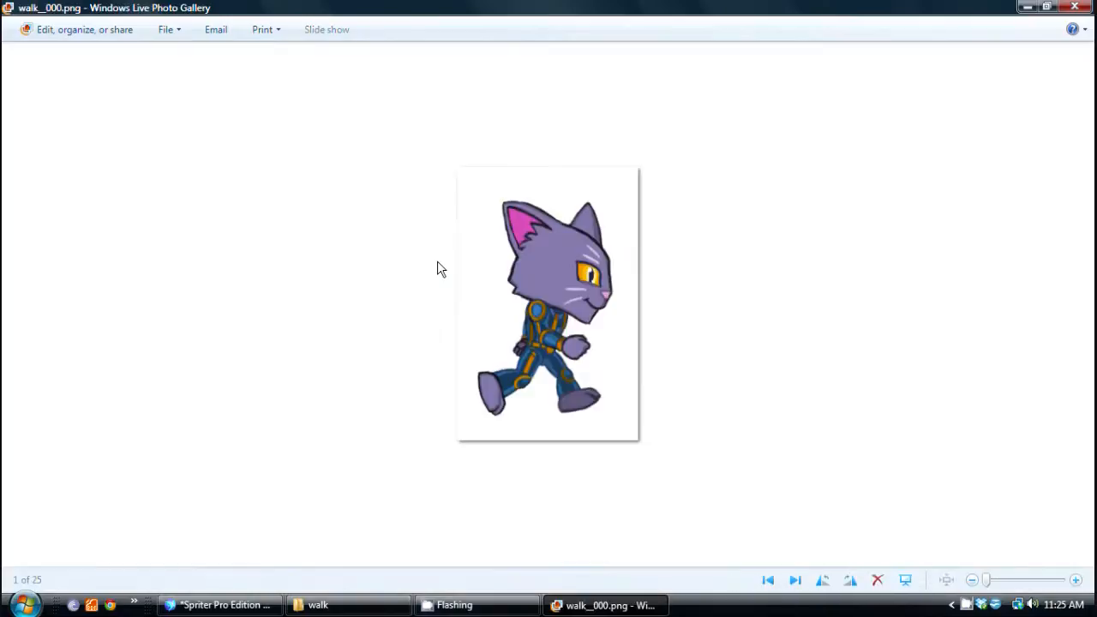
{"action": "left_click", "coordinate": [795, 580]}
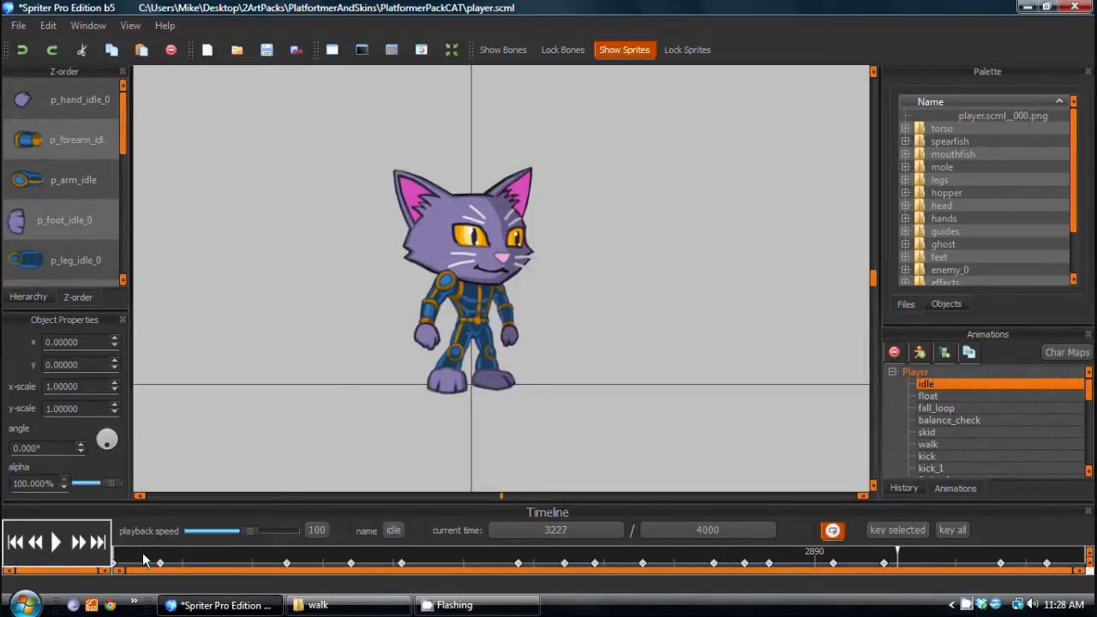
{"action": "mouse_move", "coordinate": [174, 560]}
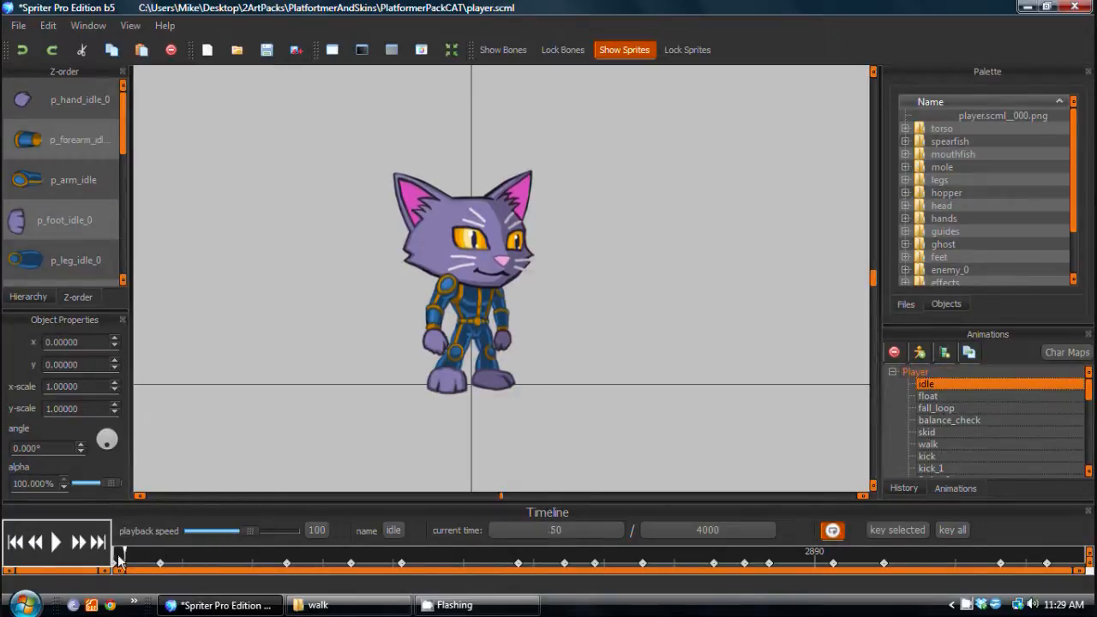
{"action": "left_click", "coordinate": [491, 551]}
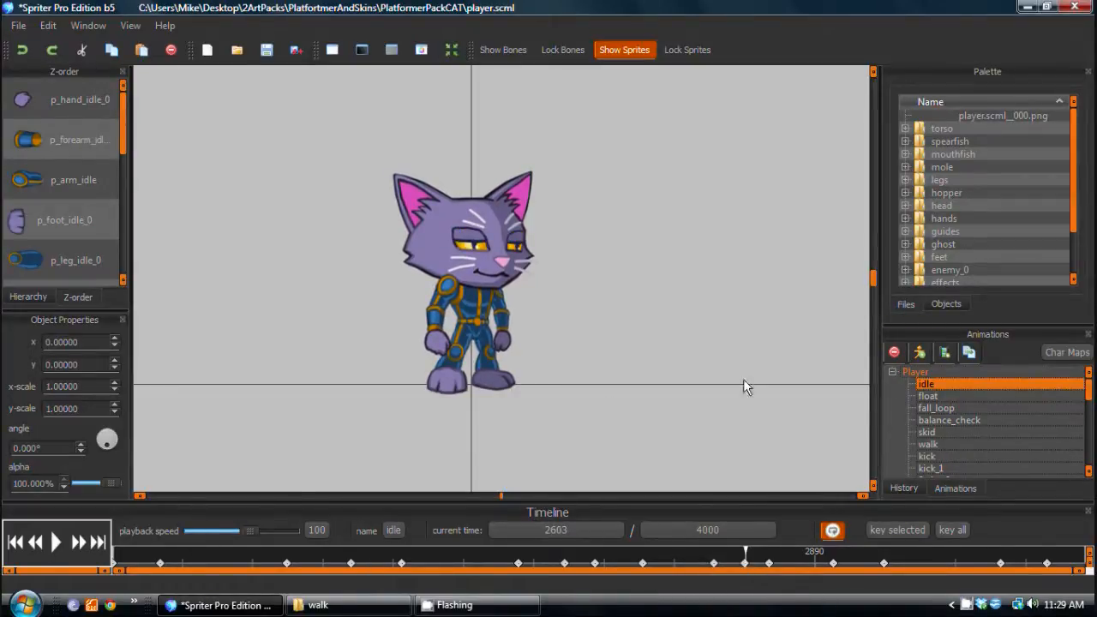
{"action": "mouse_move", "coordinate": [759, 561]}
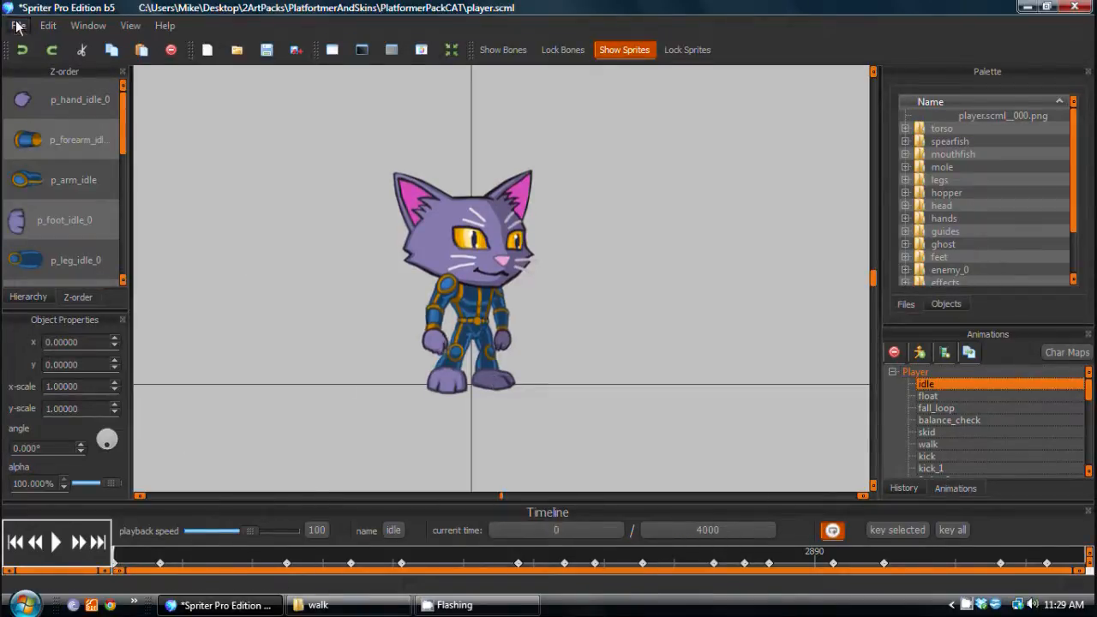
Start the idle PNG export and create a new Desktop folder named 'idle' for it
{"action": "left_click", "coordinate": [18, 25]}
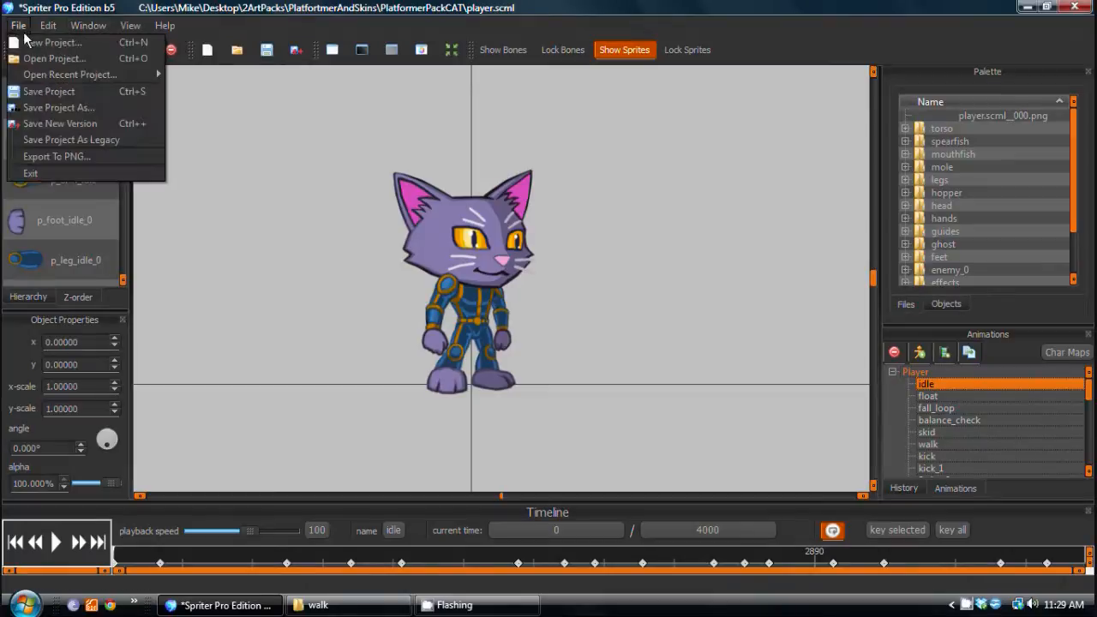
{"action": "left_click", "coordinate": [56, 156]}
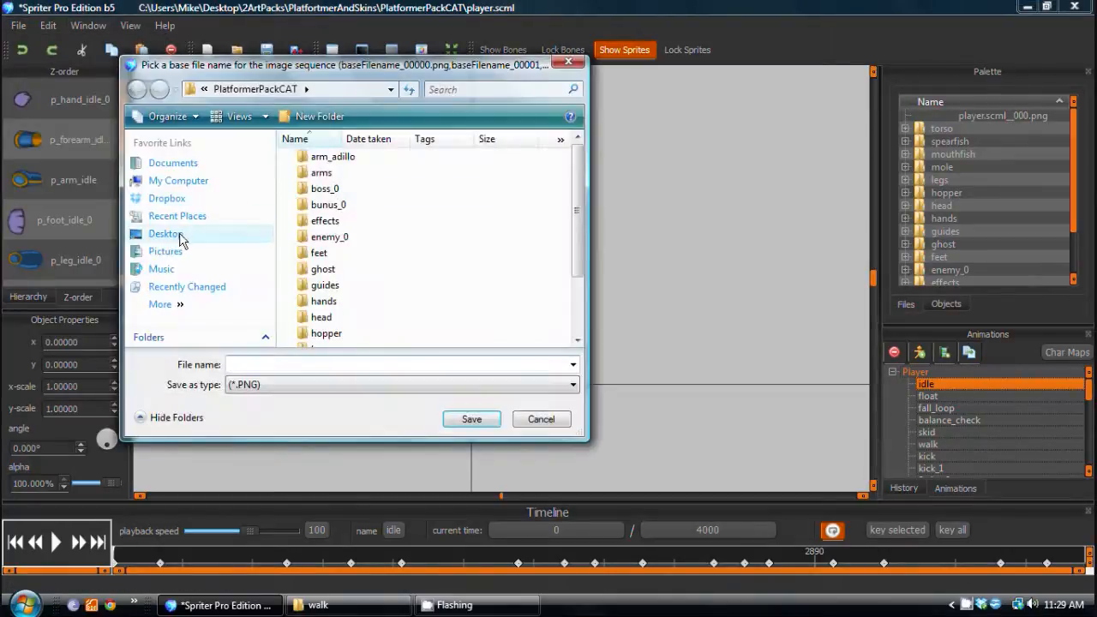
{"action": "right_click", "coordinate": [523, 334]}
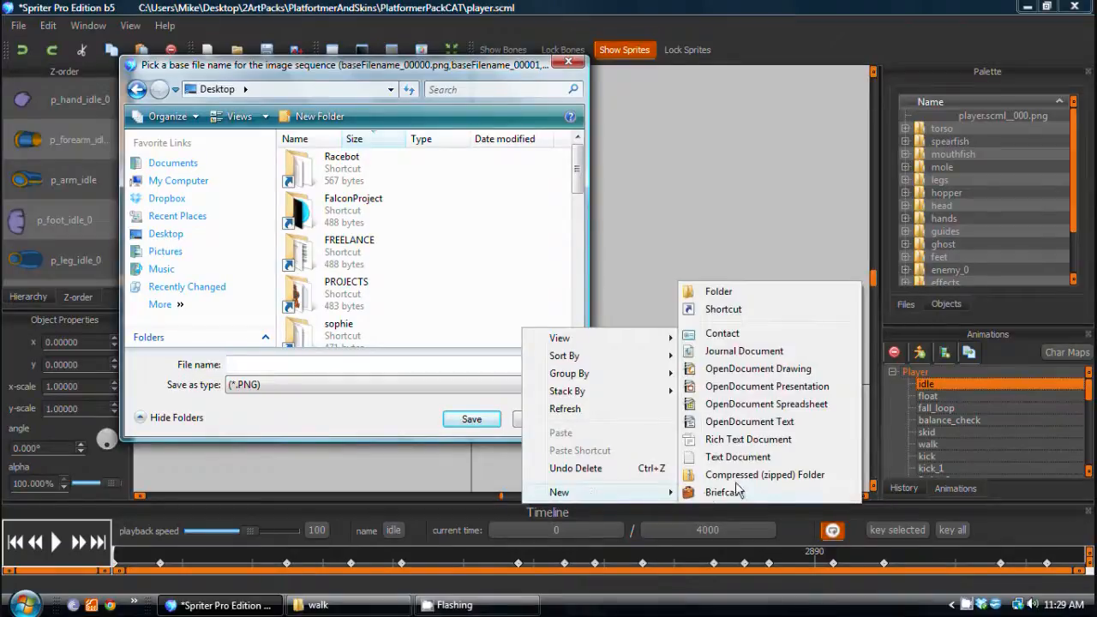
{"action": "left_click", "coordinate": [718, 292]}
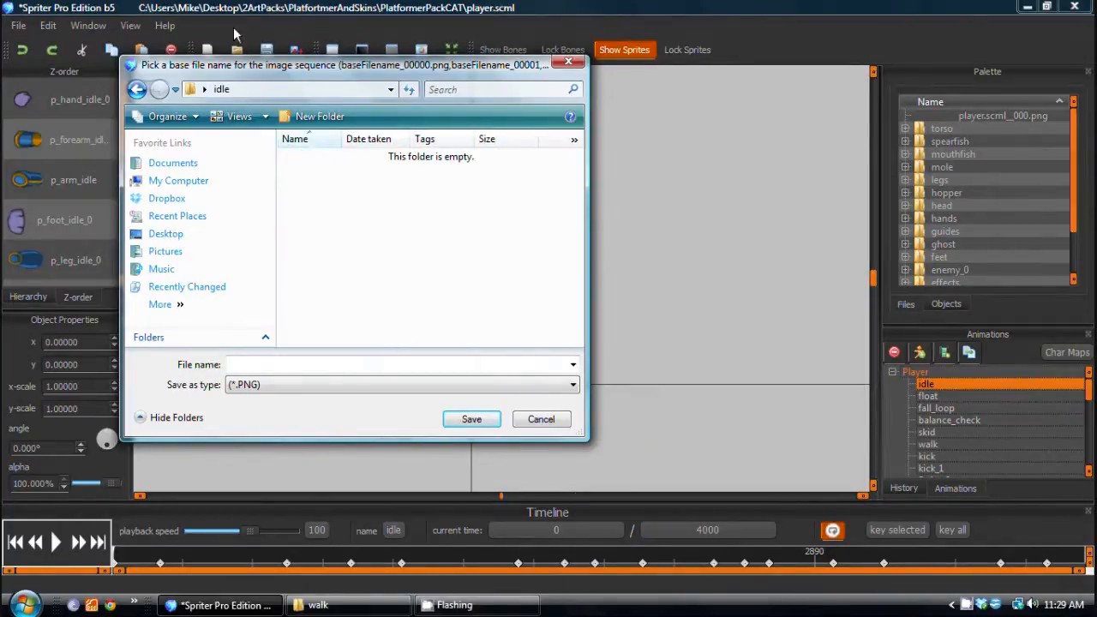
{"action": "type", "text": "idl"}
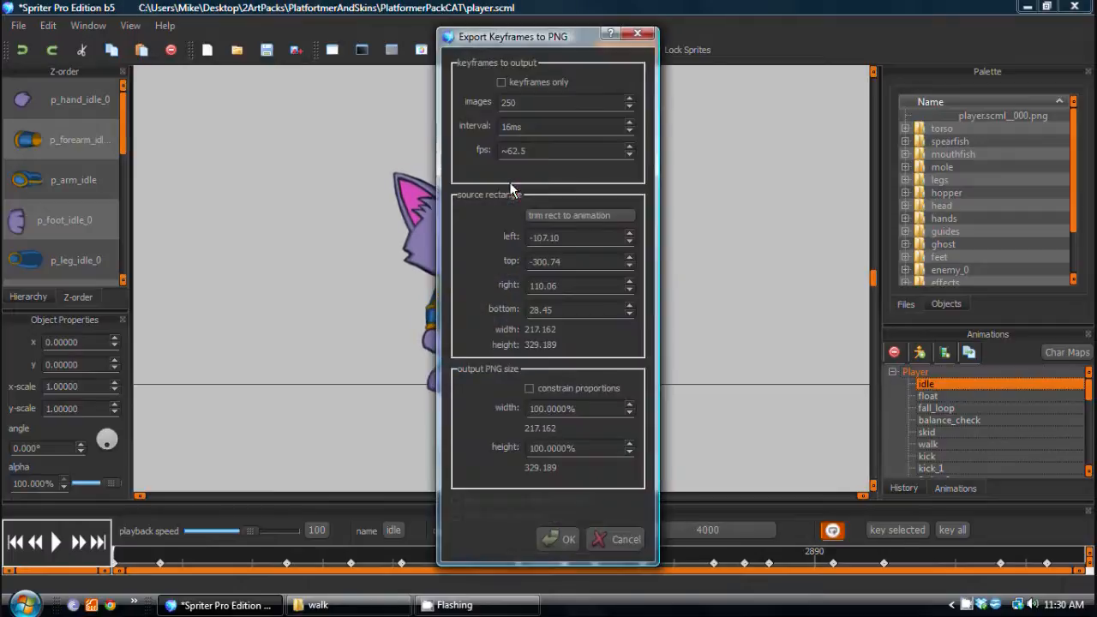
Move the dialog aside, enable keyframes only, and export the idle frames
{"action": "left_click_drag", "start_coordinate": [513, 36], "coordinate": [421, 19]}
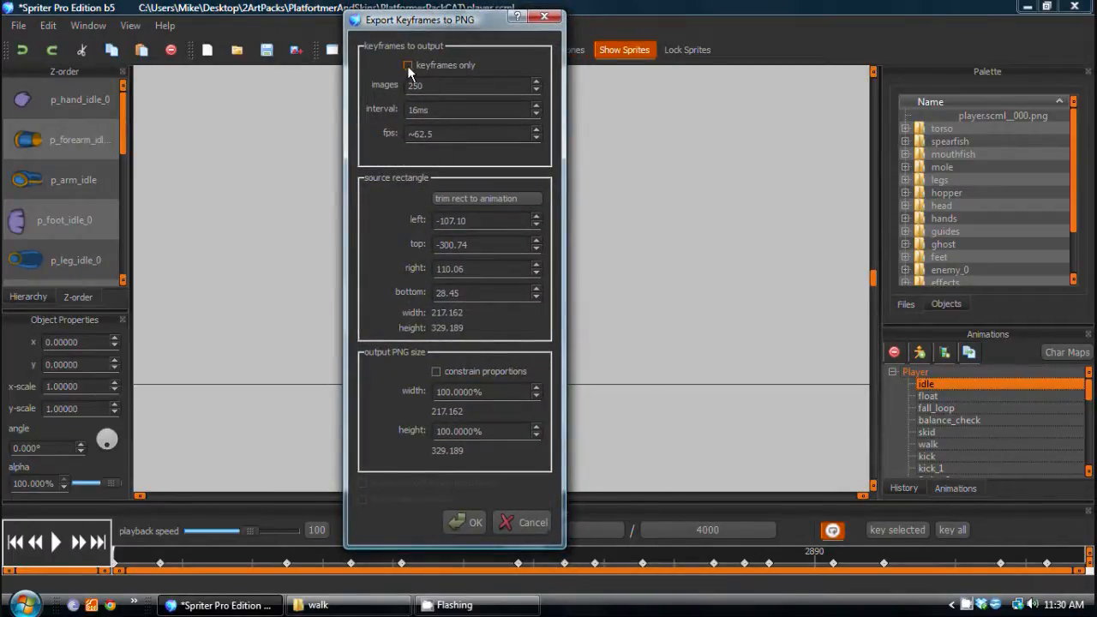
{"action": "left_click", "coordinate": [408, 65]}
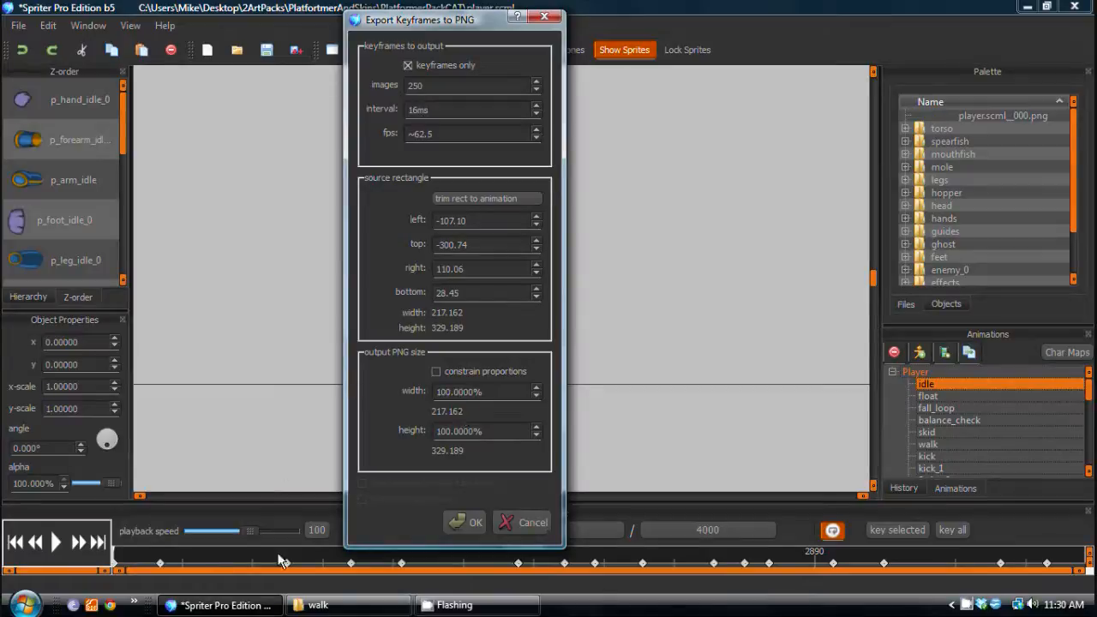
{"action": "mouse_move", "coordinate": [321, 570]}
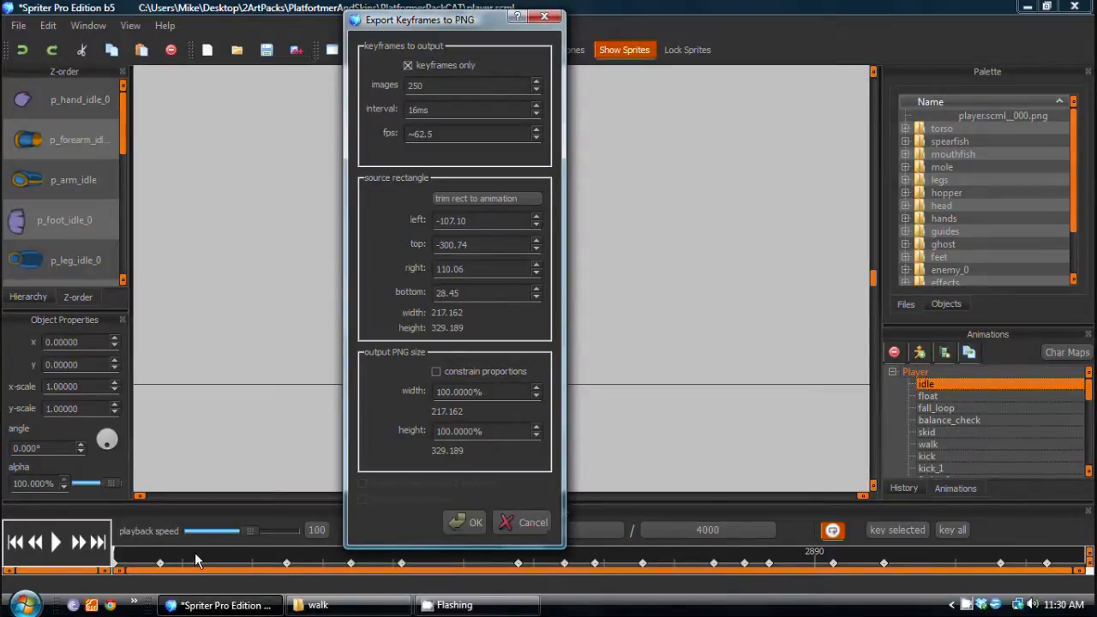
{"action": "mouse_move", "coordinate": [604, 579]}
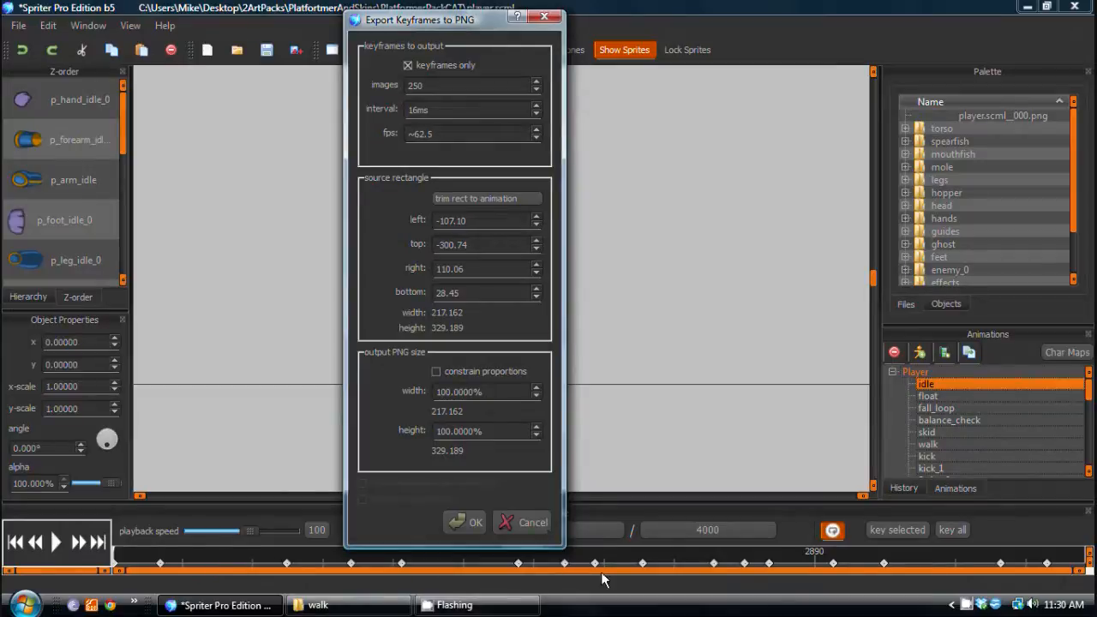
{"action": "mouse_move", "coordinate": [146, 555]}
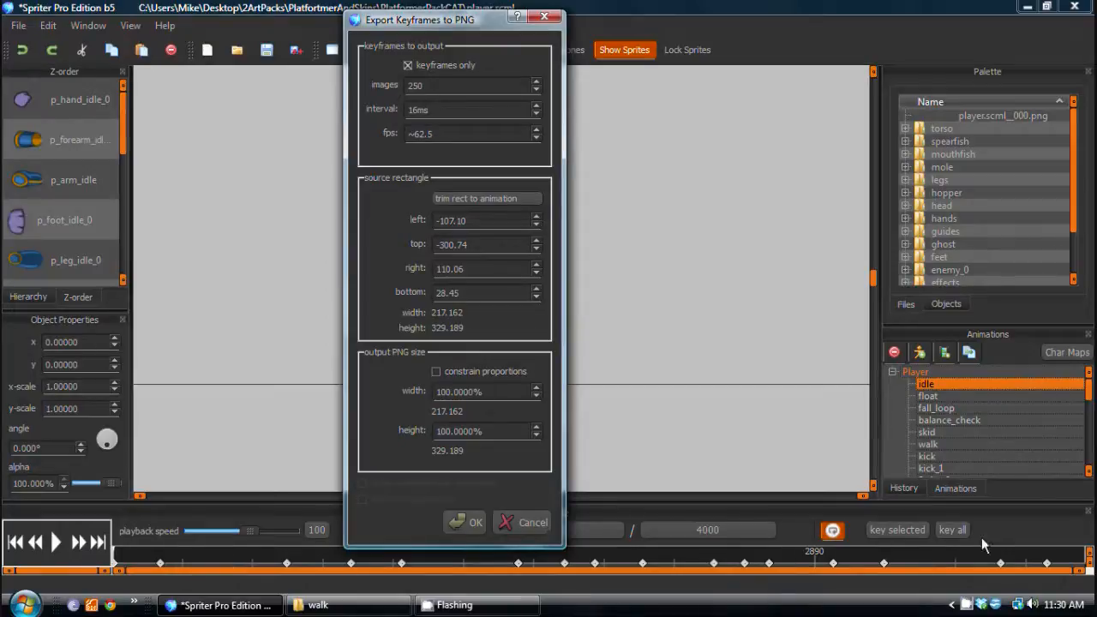
{"action": "mouse_move", "coordinate": [221, 564]}
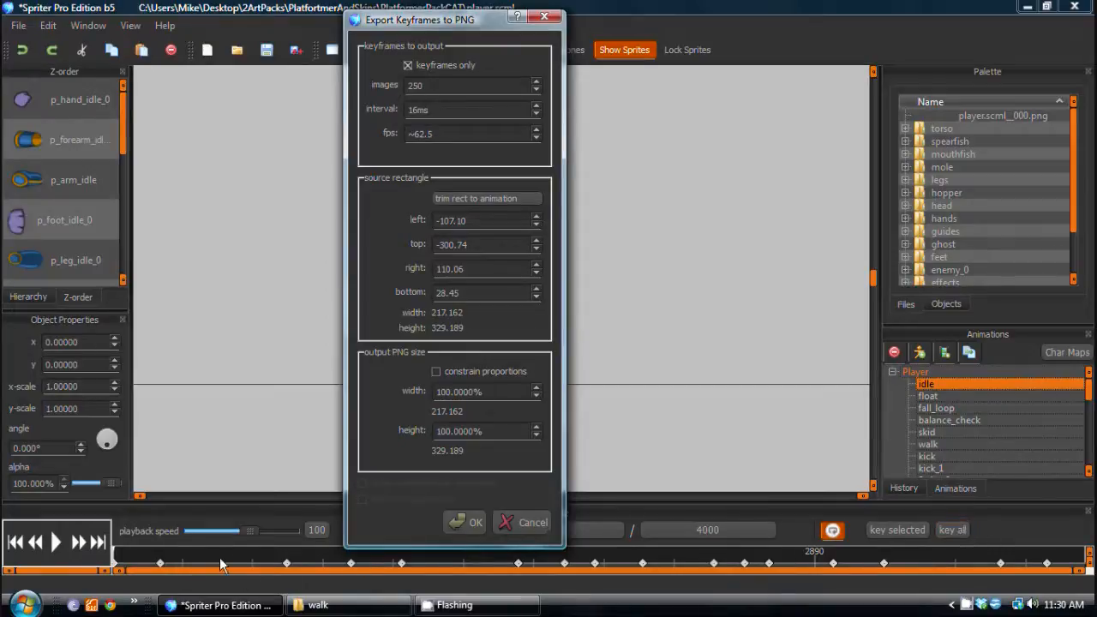
{"action": "mouse_move", "coordinate": [324, 168]}
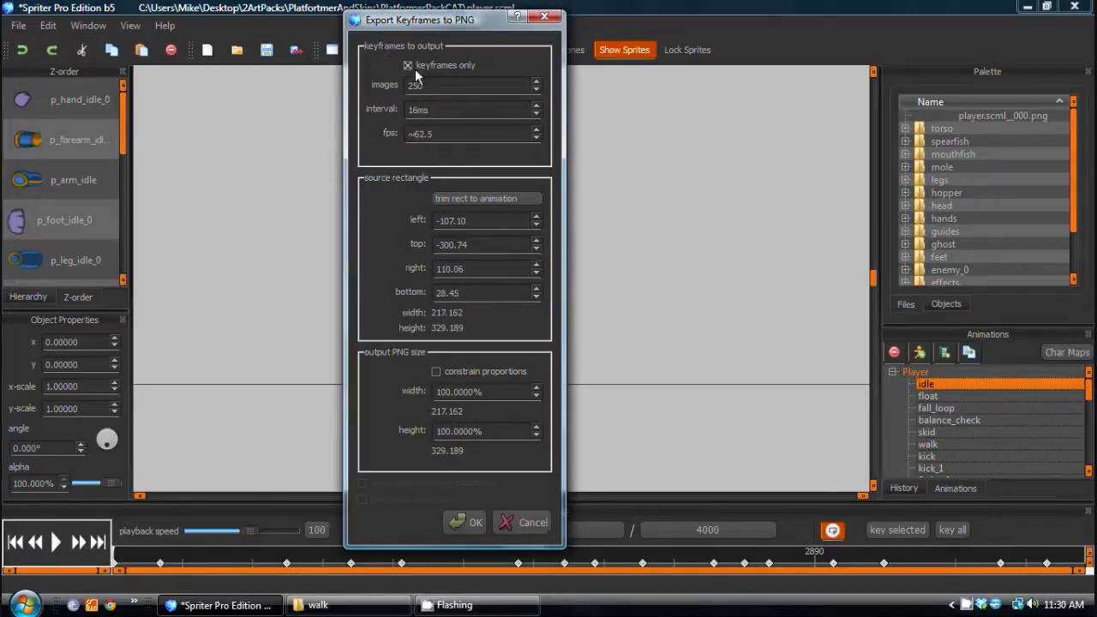
{"action": "left_click", "coordinate": [408, 65]}
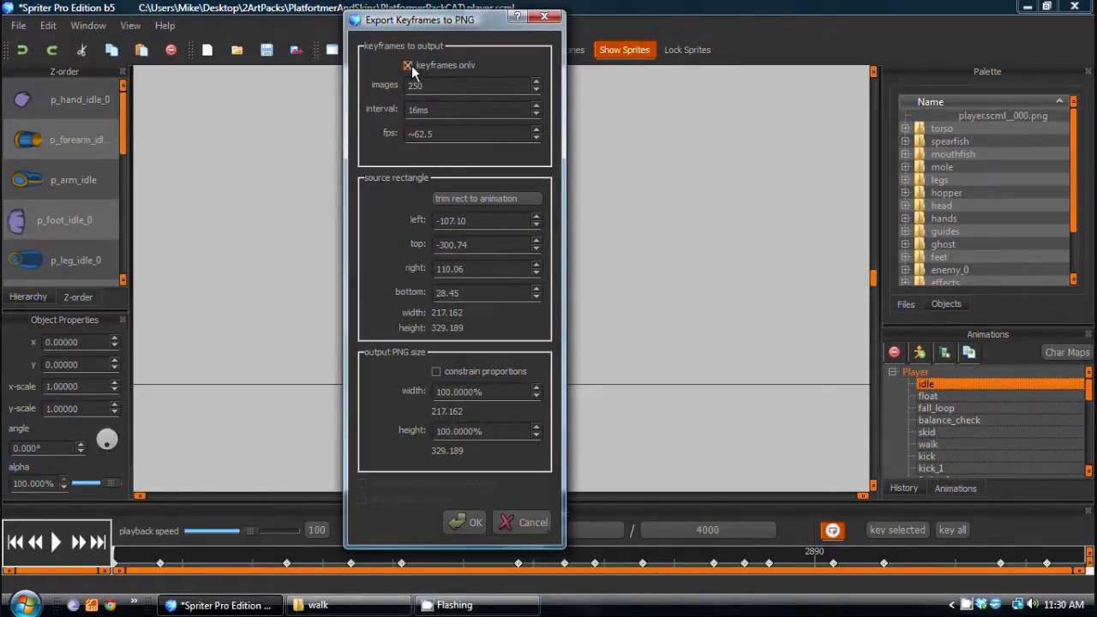
{"action": "left_click", "coordinate": [408, 65]}
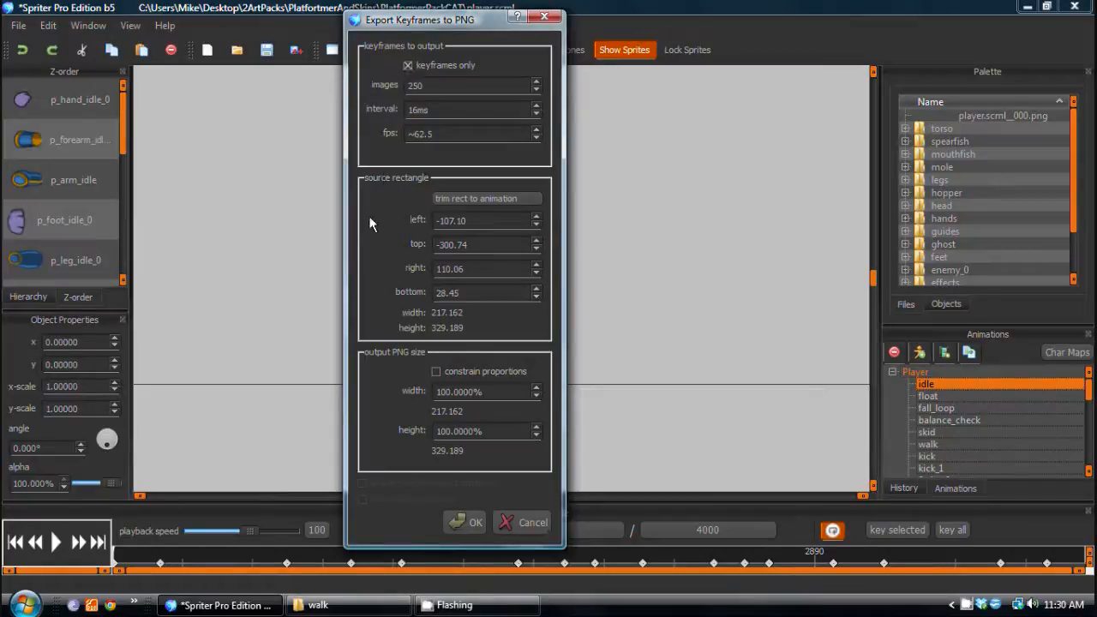
{"action": "left_click", "coordinate": [522, 522]}
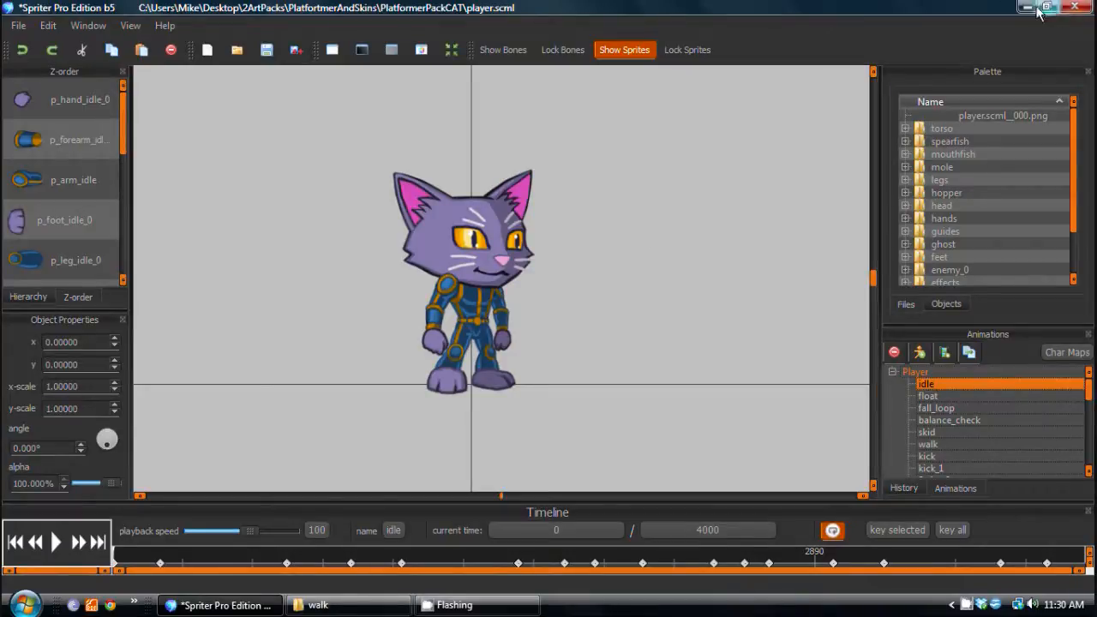
Close the walk folder, open the idle folder, and preview an exported idle frame
{"action": "left_click", "coordinate": [347, 605]}
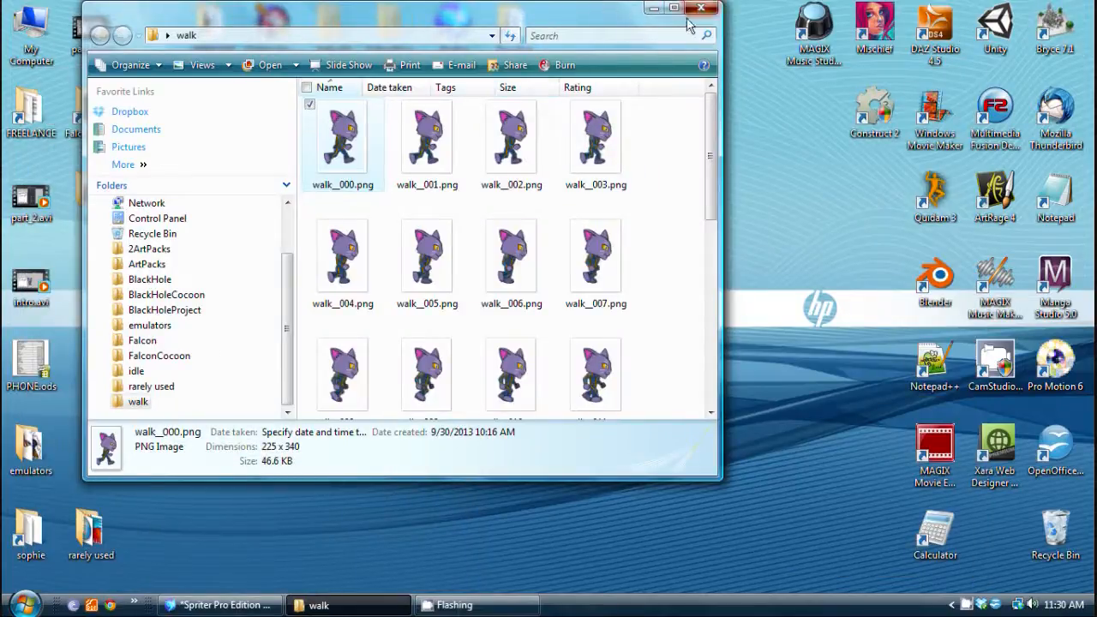
{"action": "left_click", "coordinate": [701, 8]}
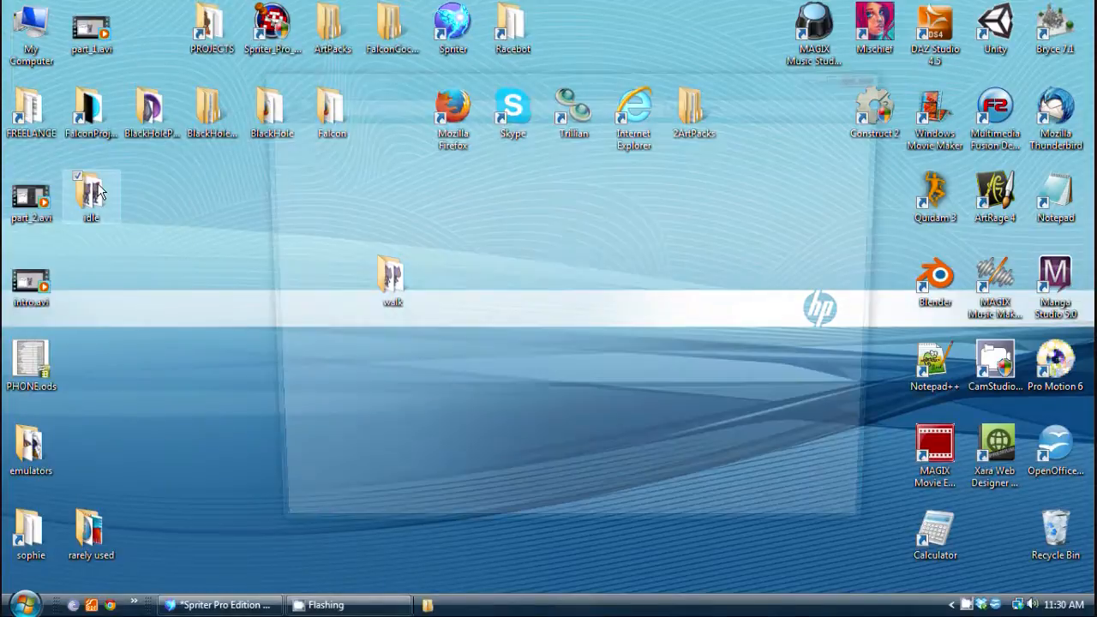
{"action": "double_click", "coordinate": [91, 196]}
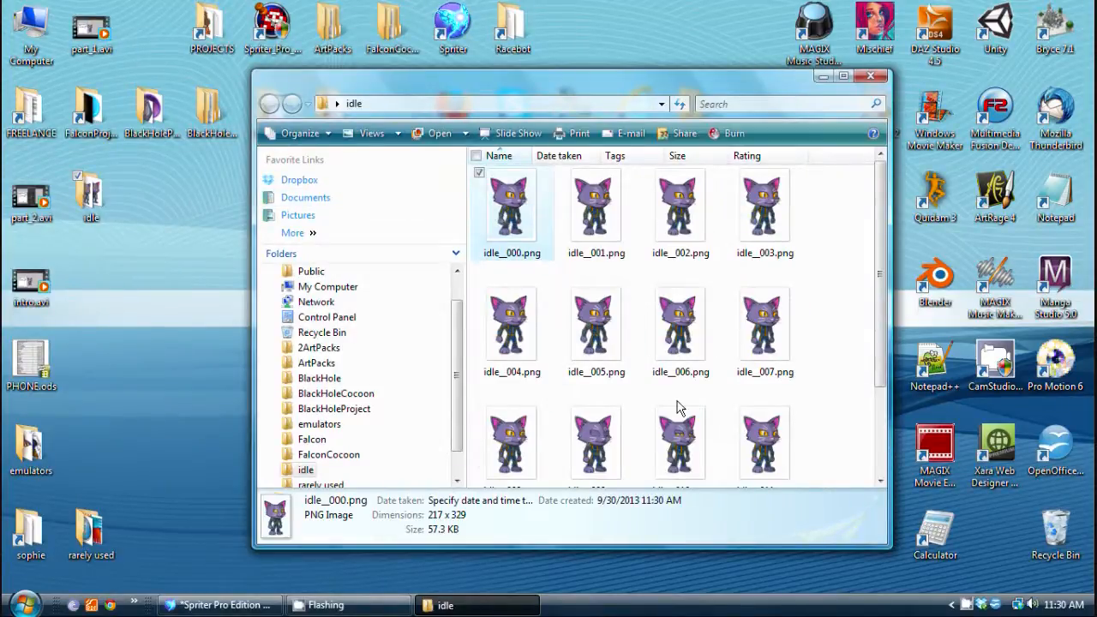
{"action": "double_click", "coordinate": [764, 204]}
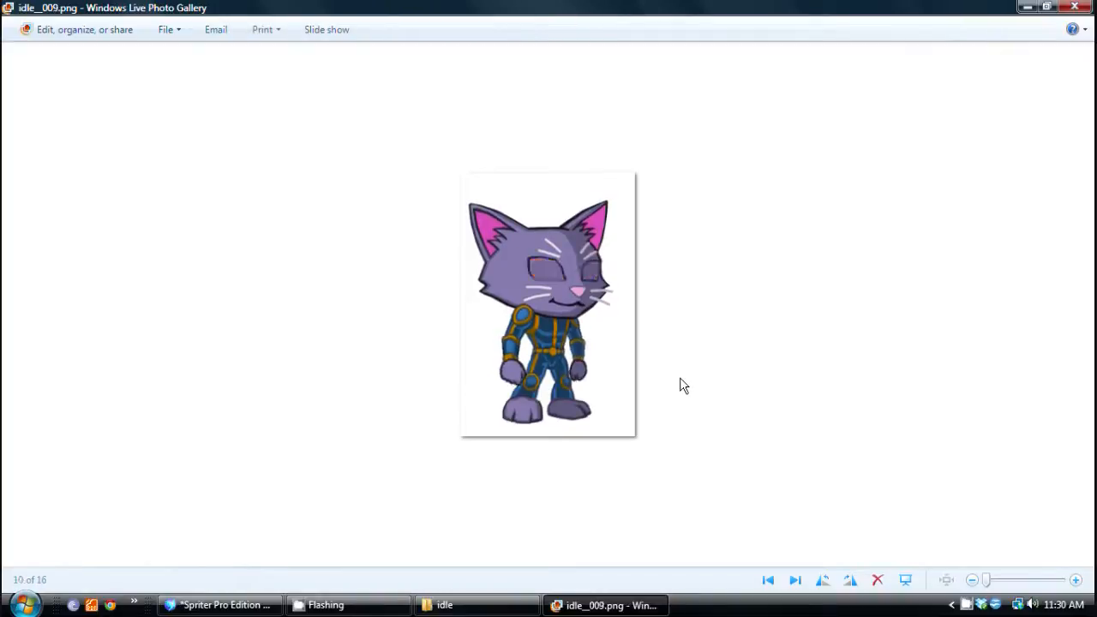
{"action": "left_click", "coordinate": [795, 580]}
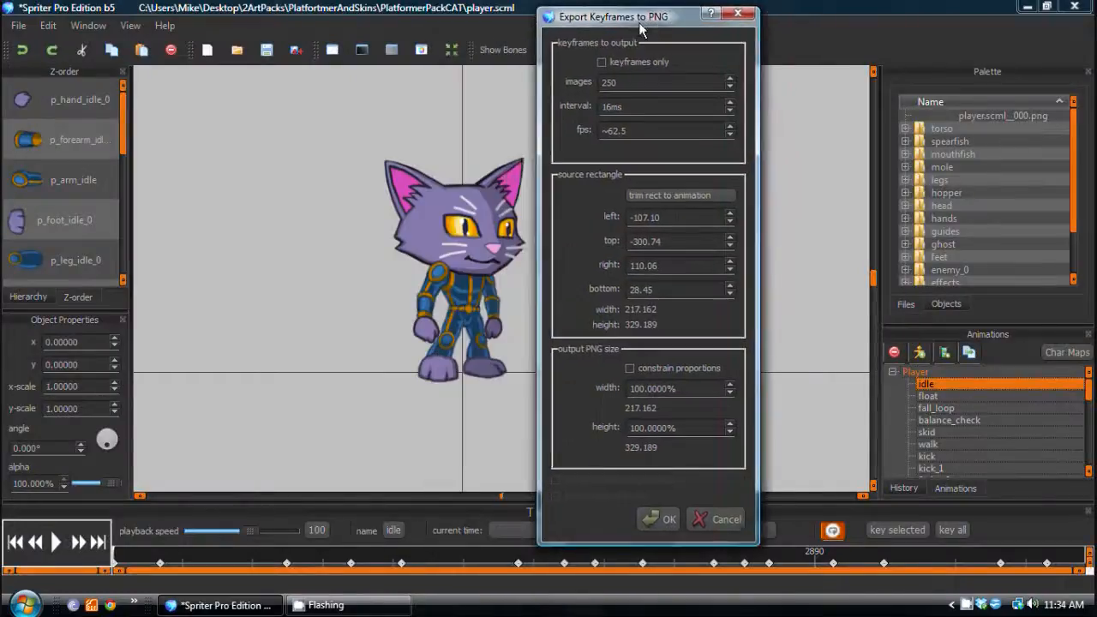
Export the idle animation as keyframes only at 50% size with locked proportions (about 108×165)
{"action": "left_click_drag", "start_coordinate": [639, 17], "coordinate": [642, 12]}
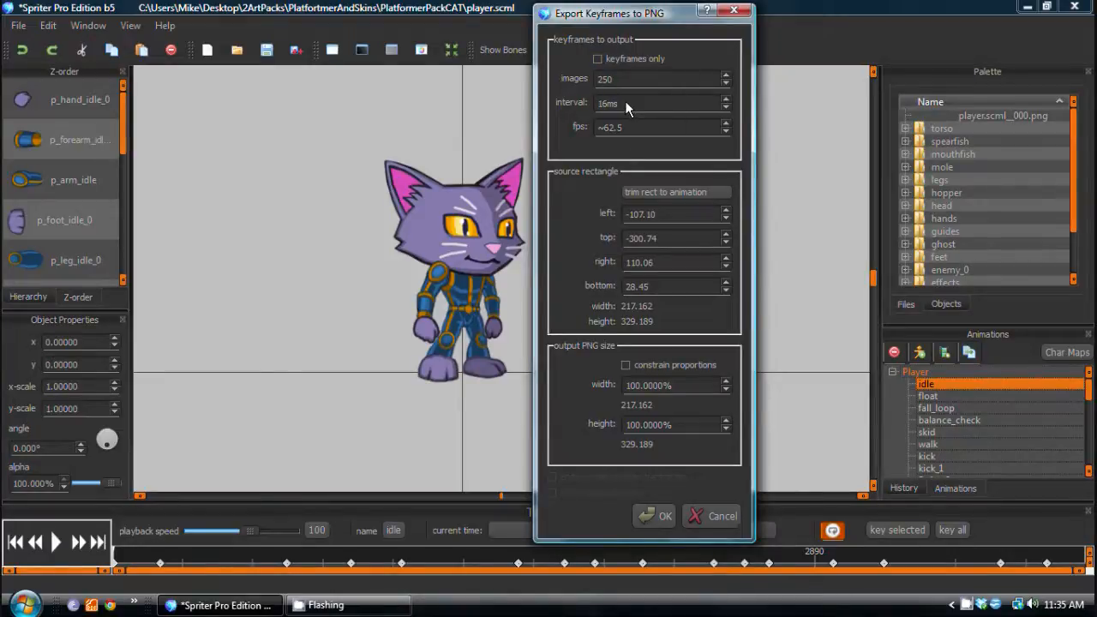
{"action": "mouse_move", "coordinate": [475, 219]}
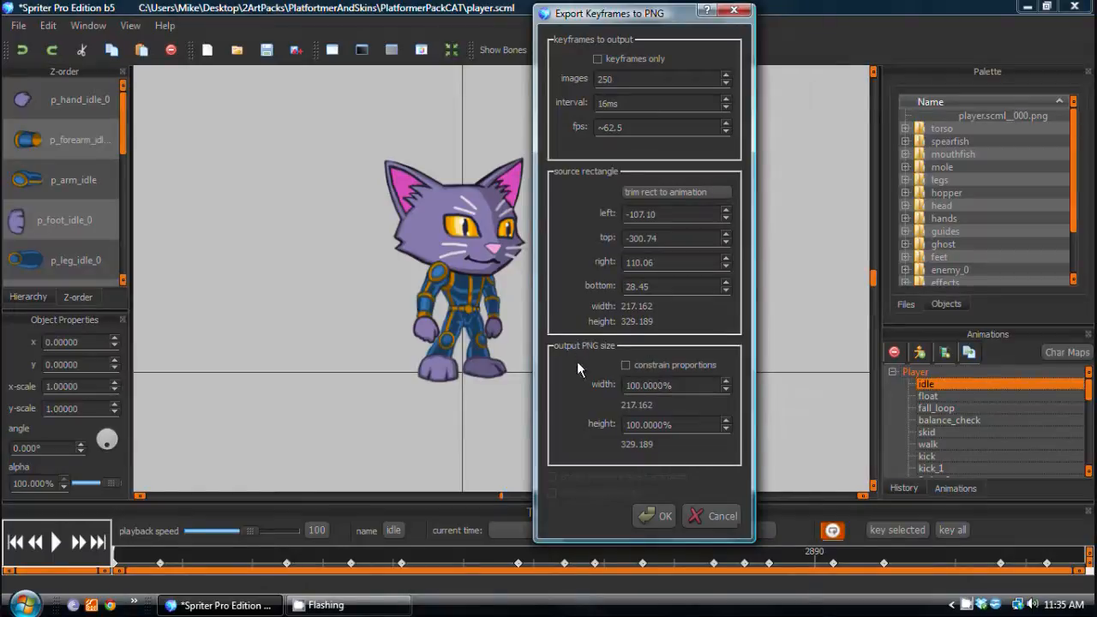
{"action": "mouse_move", "coordinate": [551, 377]}
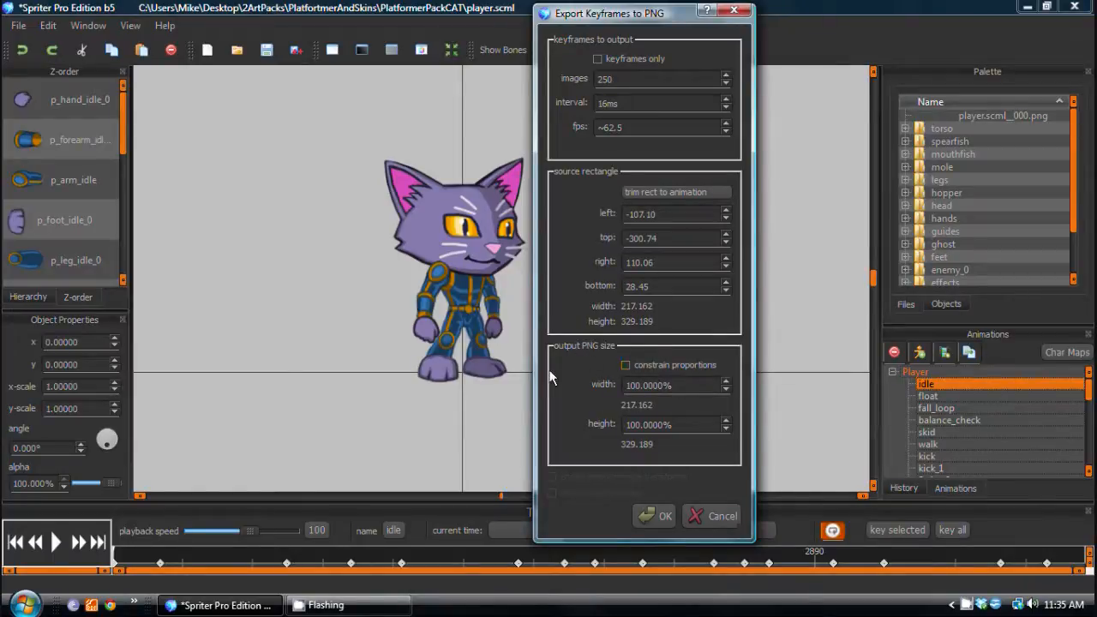
{"action": "mouse_move", "coordinate": [403, 152]}
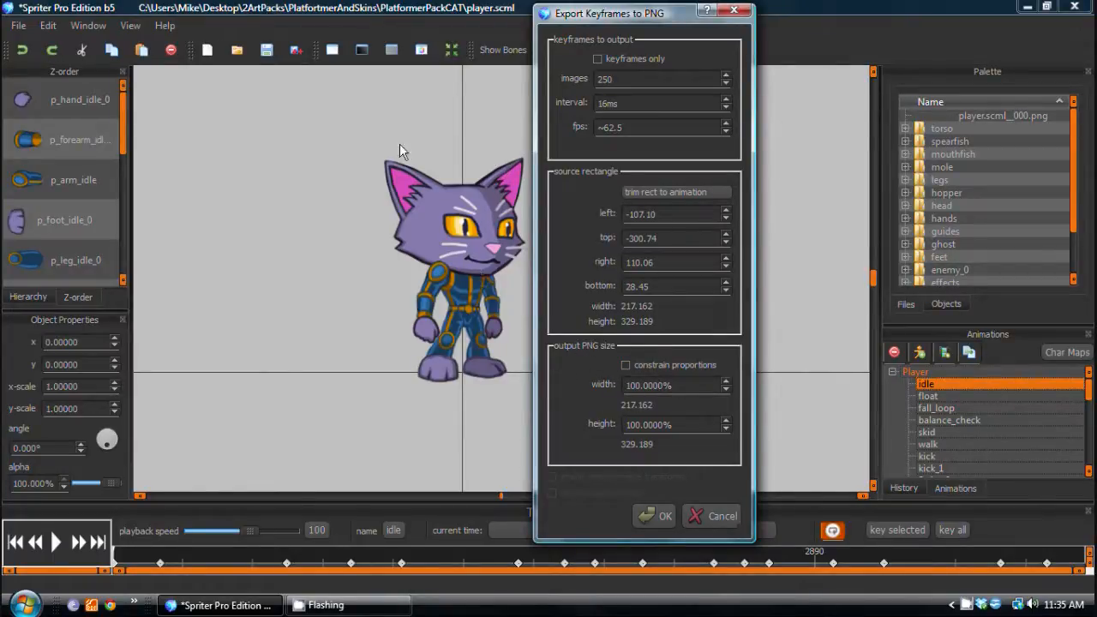
{"action": "mouse_move", "coordinate": [515, 157]}
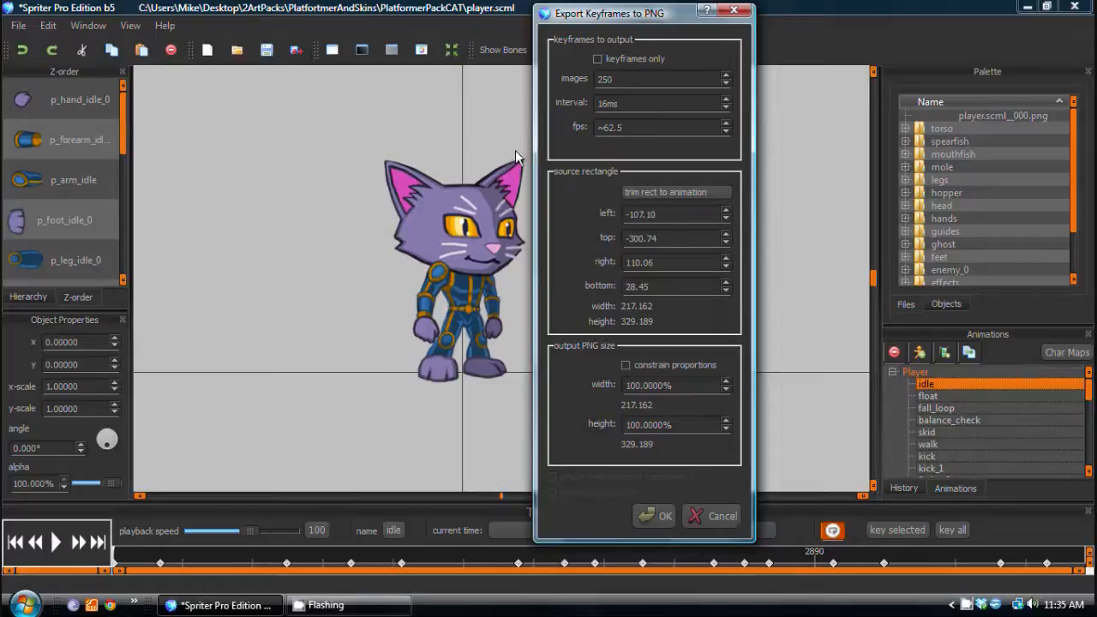
{"action": "mouse_move", "coordinate": [526, 355]}
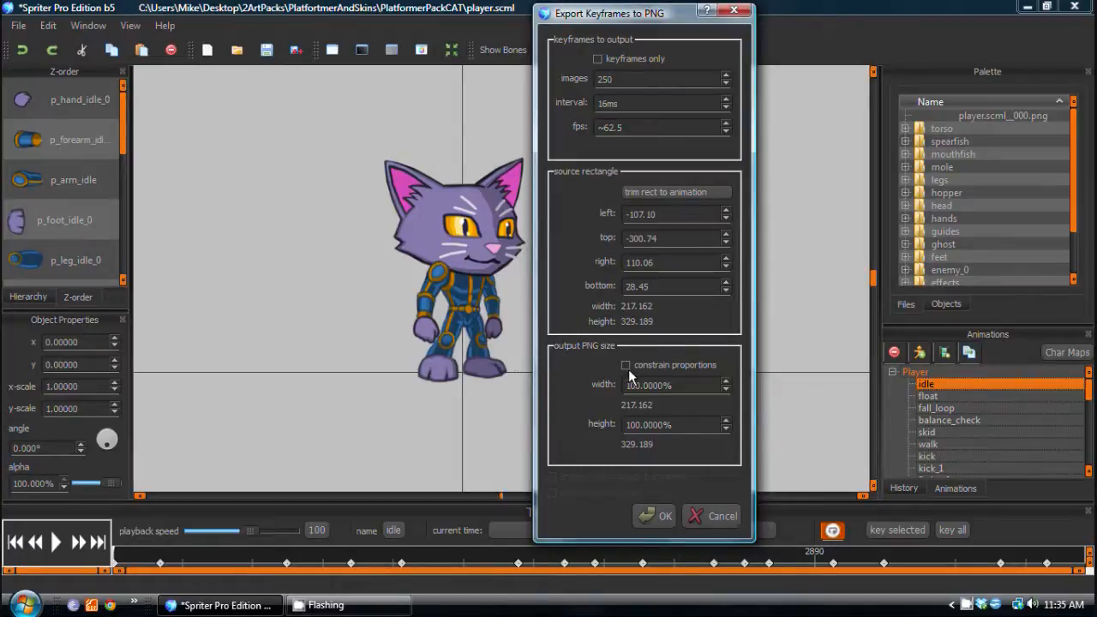
{"action": "mouse_move", "coordinate": [600, 354]}
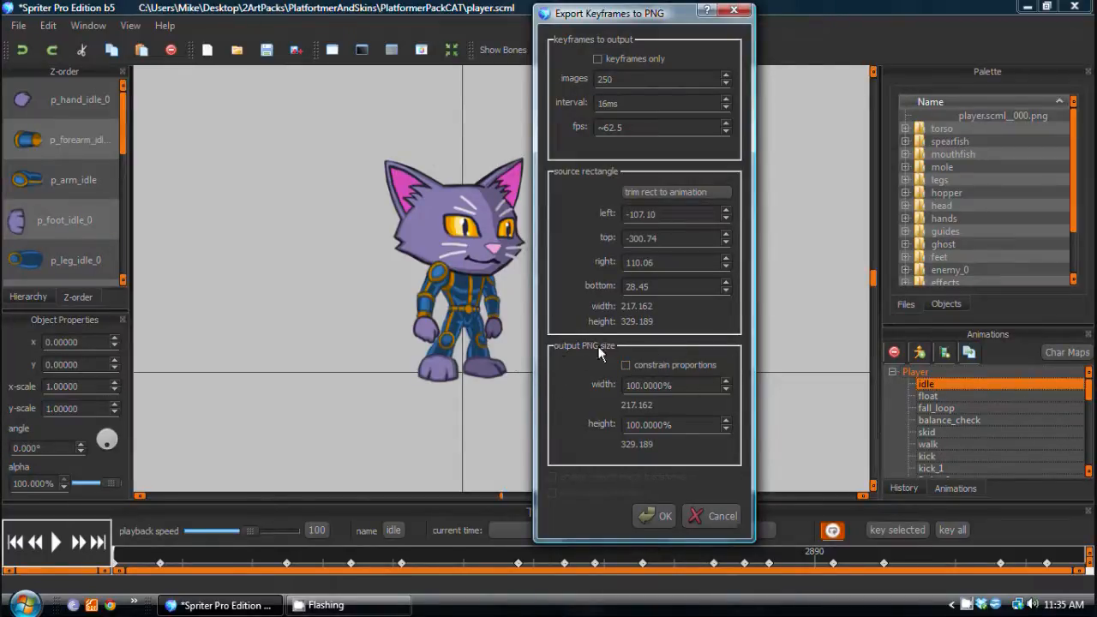
{"action": "mouse_move", "coordinate": [672, 377]}
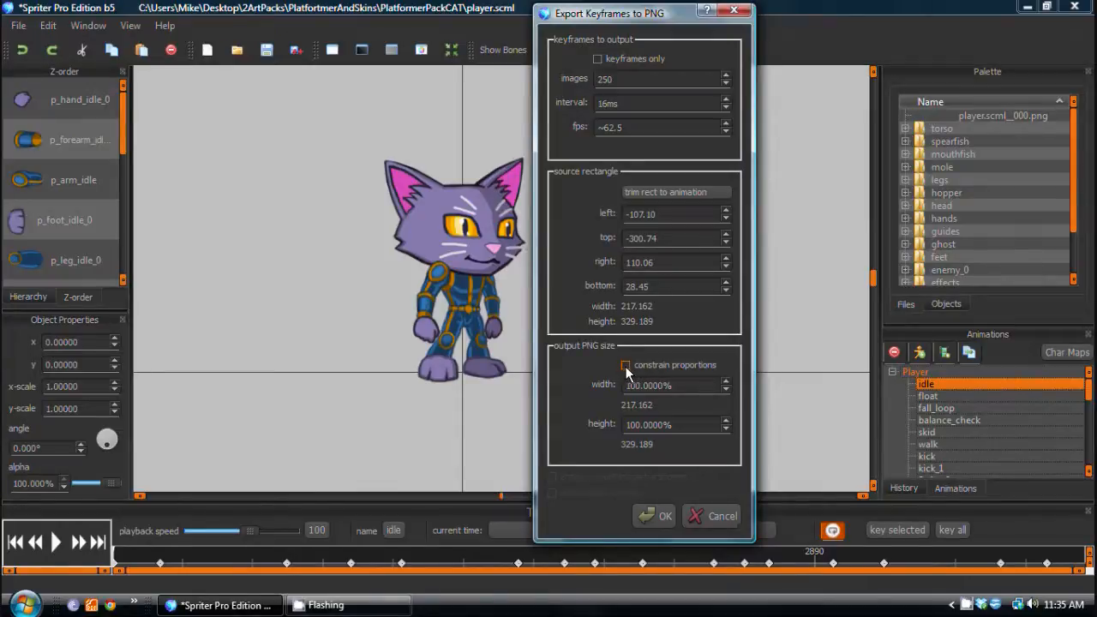
{"action": "left_click", "coordinate": [626, 365]}
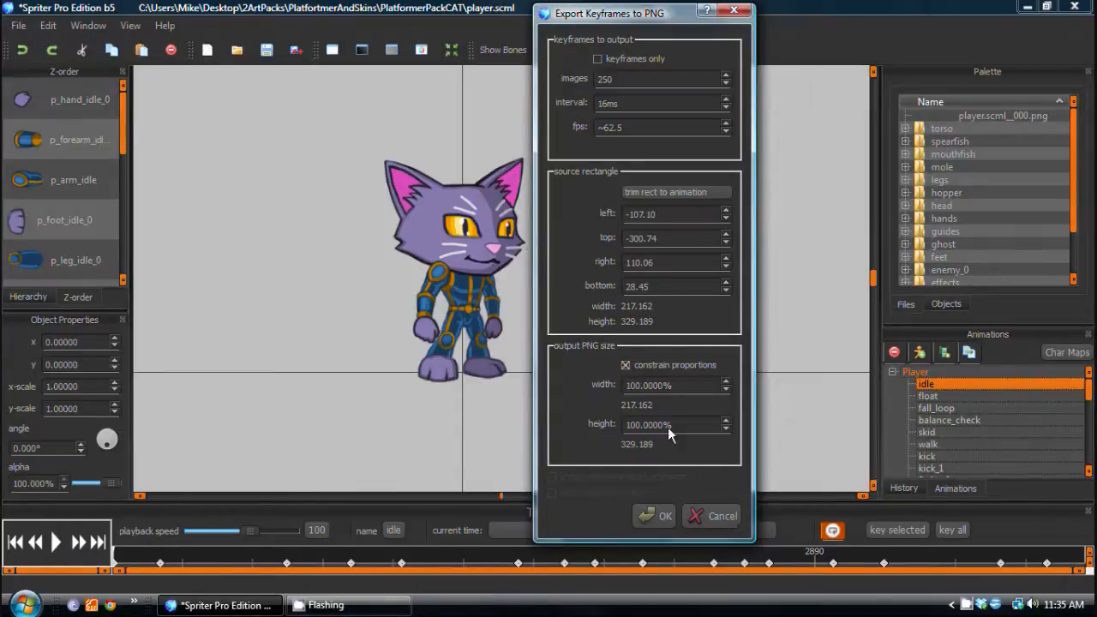
{"action": "left_click", "coordinate": [669, 385]}
{"action": "type", "text": "50.0000"}
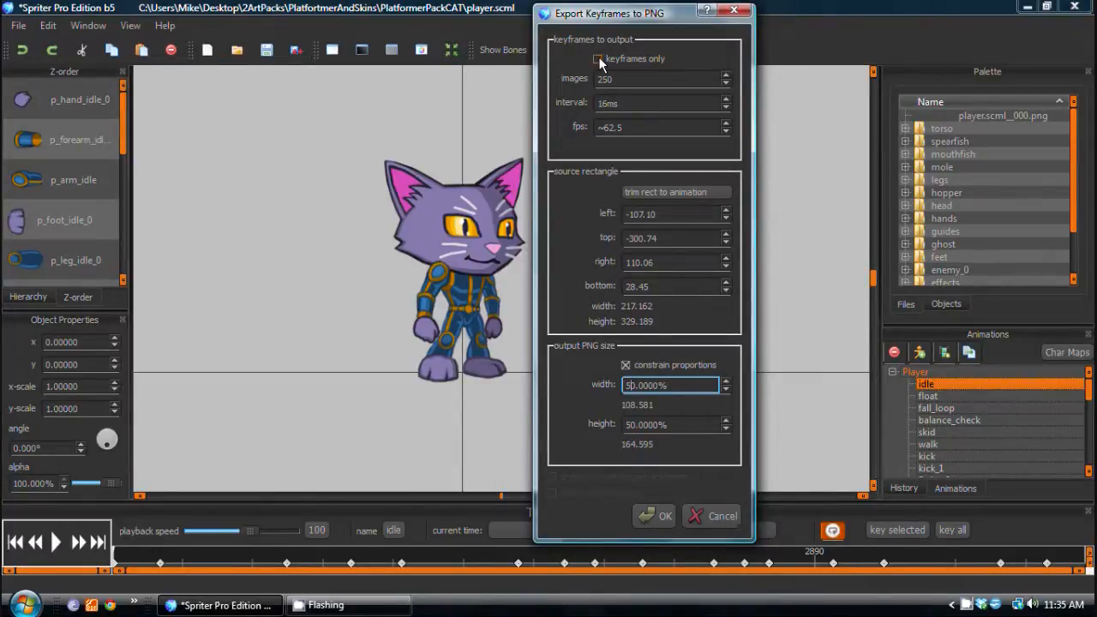
{"action": "left_click", "coordinate": [597, 59]}
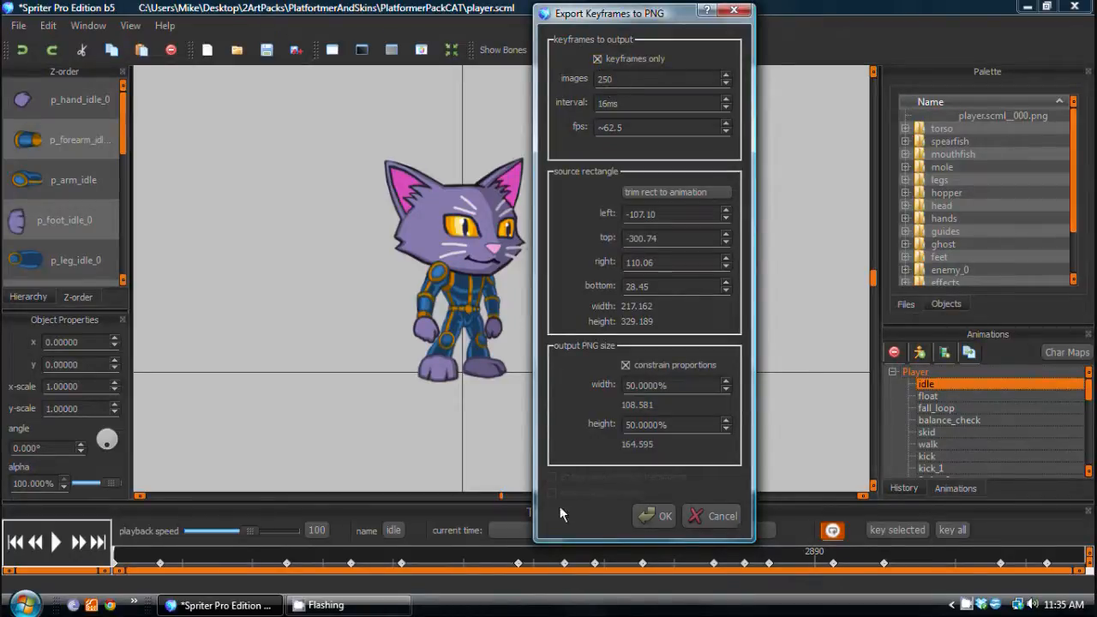
{"action": "left_click", "coordinate": [723, 515]}
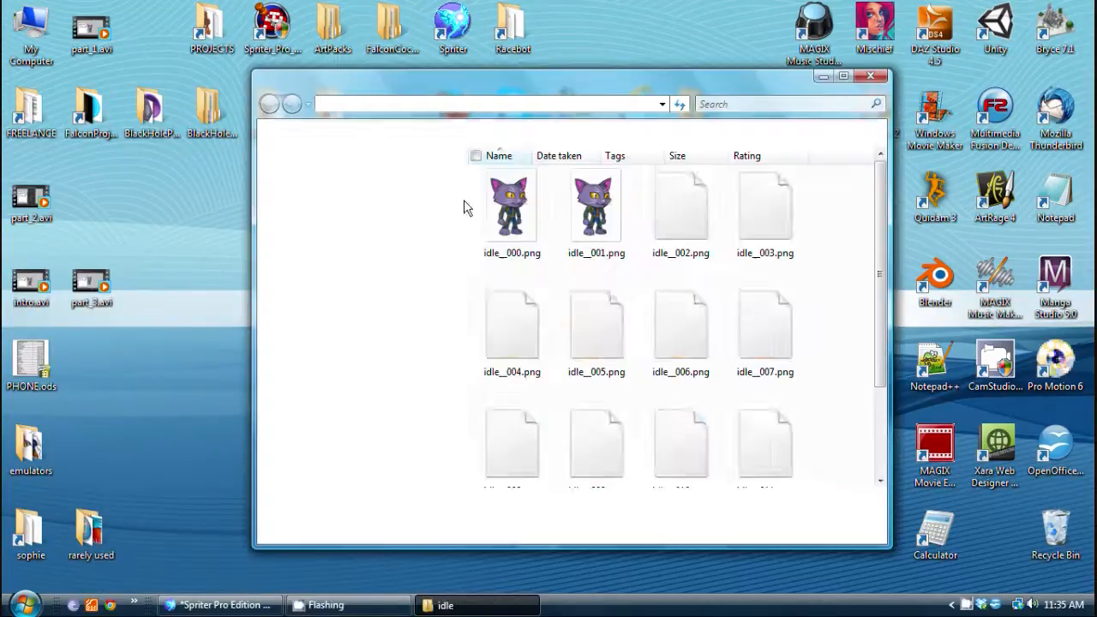
Check that idle_000.png measures 108×164 pixels and preview it
{"action": "left_click", "coordinate": [512, 205]}
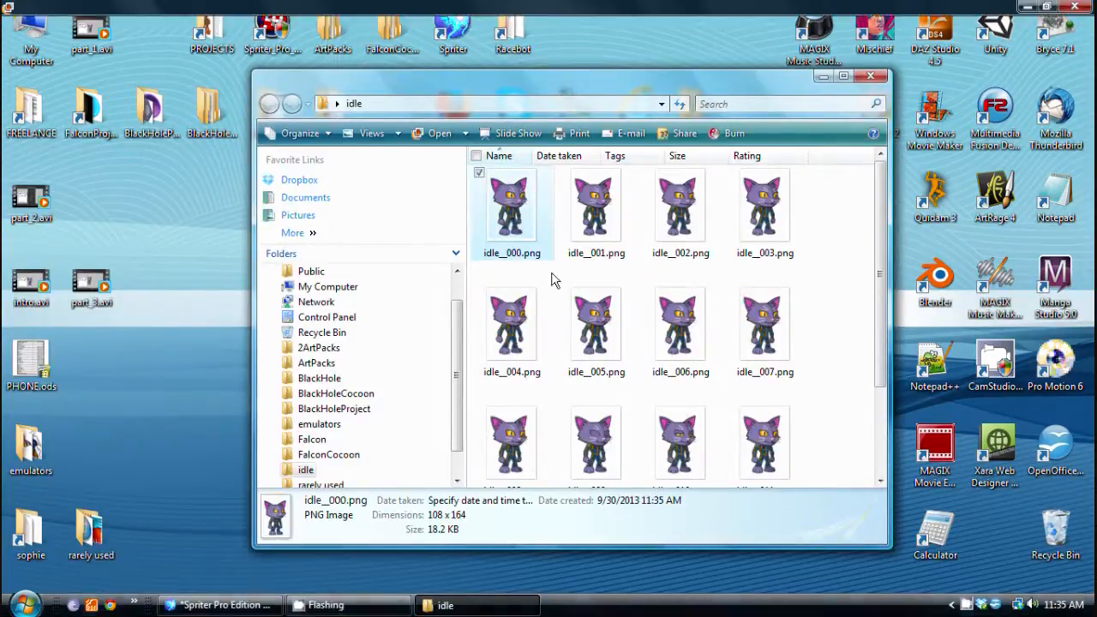
{"action": "double_click", "coordinate": [680, 205]}
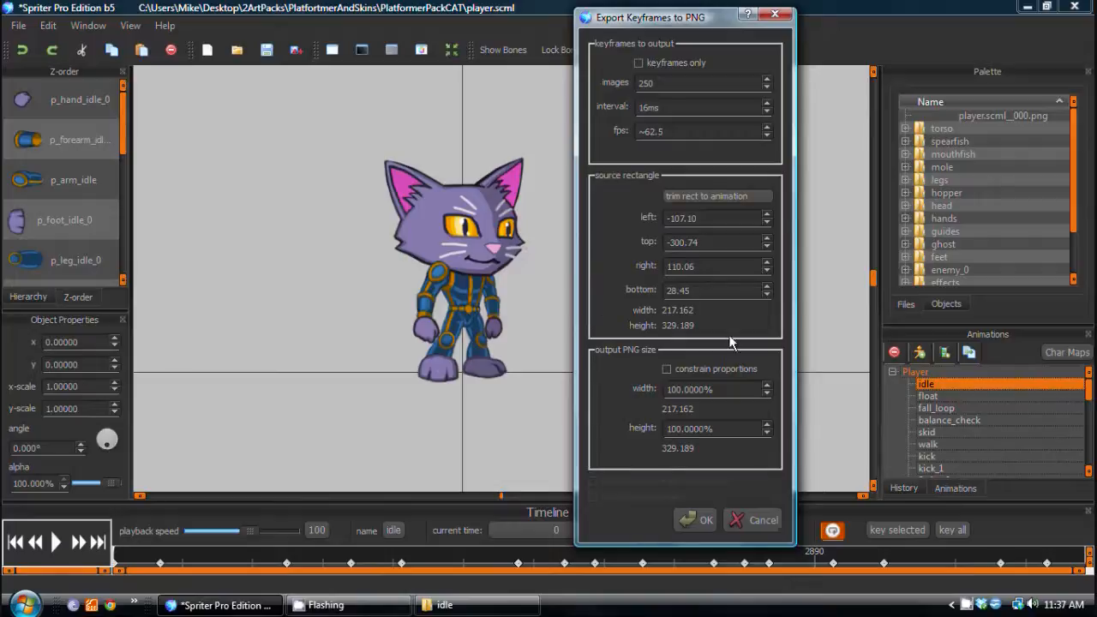
Show the source rectangle trimming options in the full-size PNG export dialog
{"action": "left_click", "coordinate": [716, 196]}
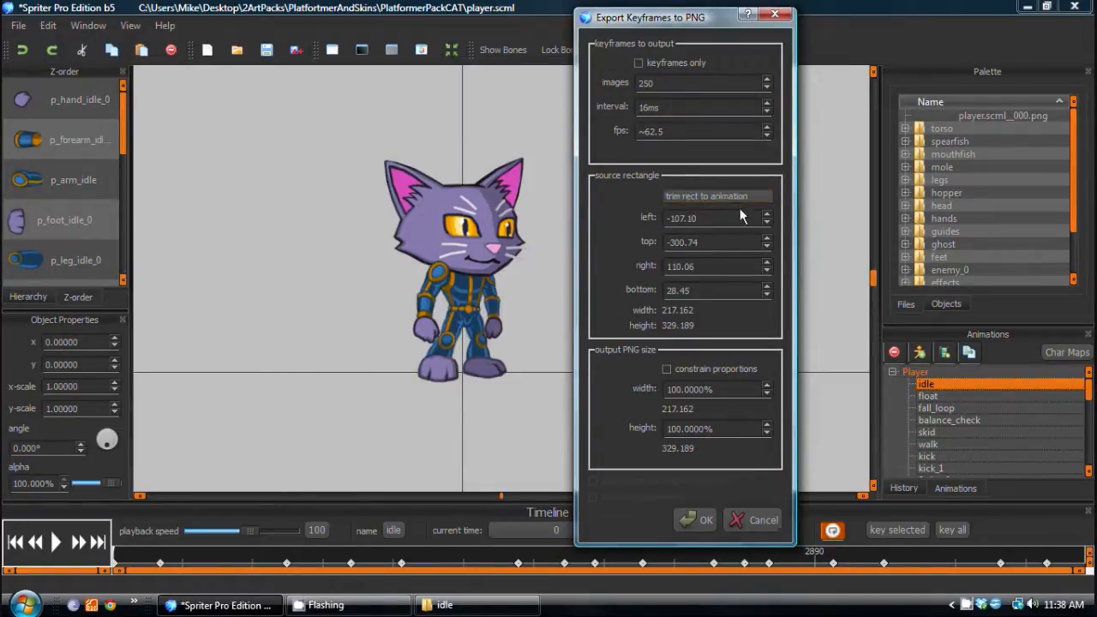
{"action": "mouse_move", "coordinate": [362, 151]}
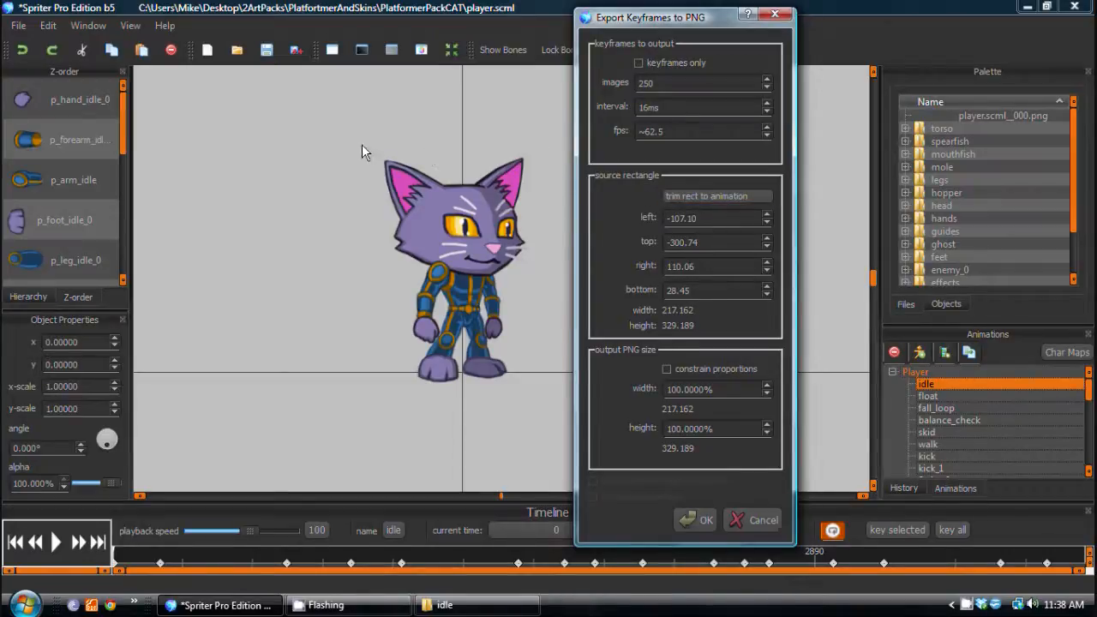
{"action": "mouse_move", "coordinate": [393, 337]}
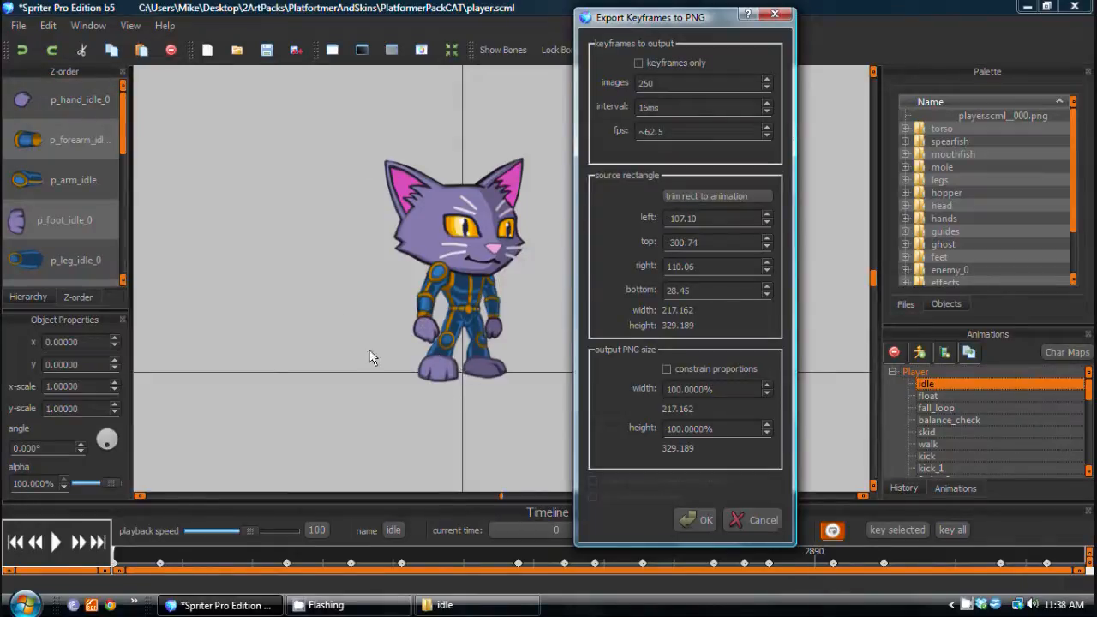
{"action": "mouse_move", "coordinate": [463, 380]}
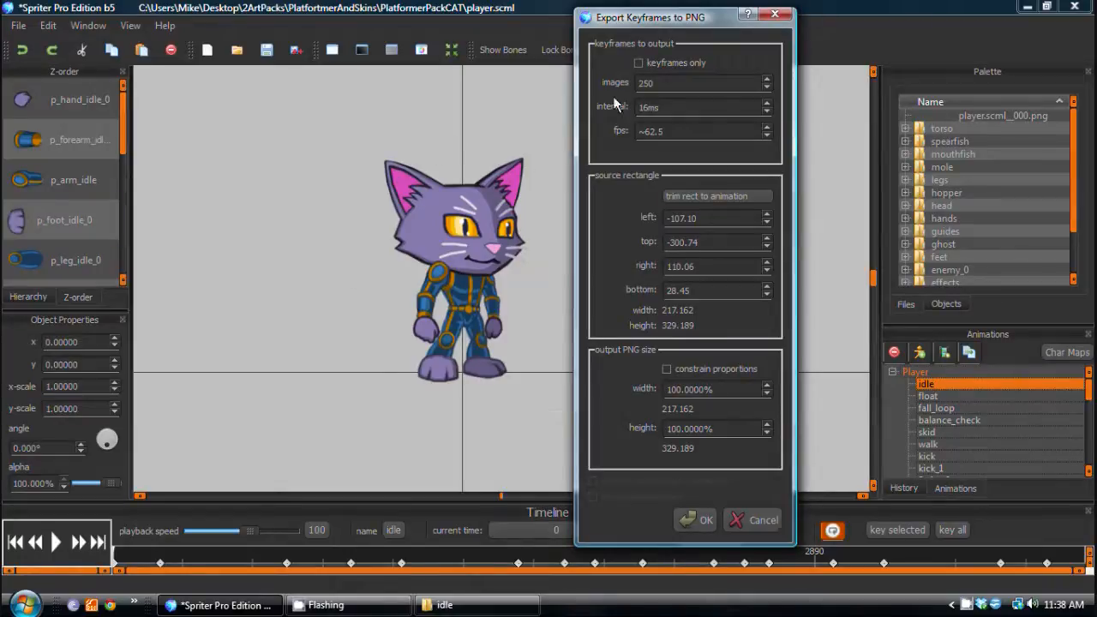
{"action": "mouse_move", "coordinate": [384, 164]}
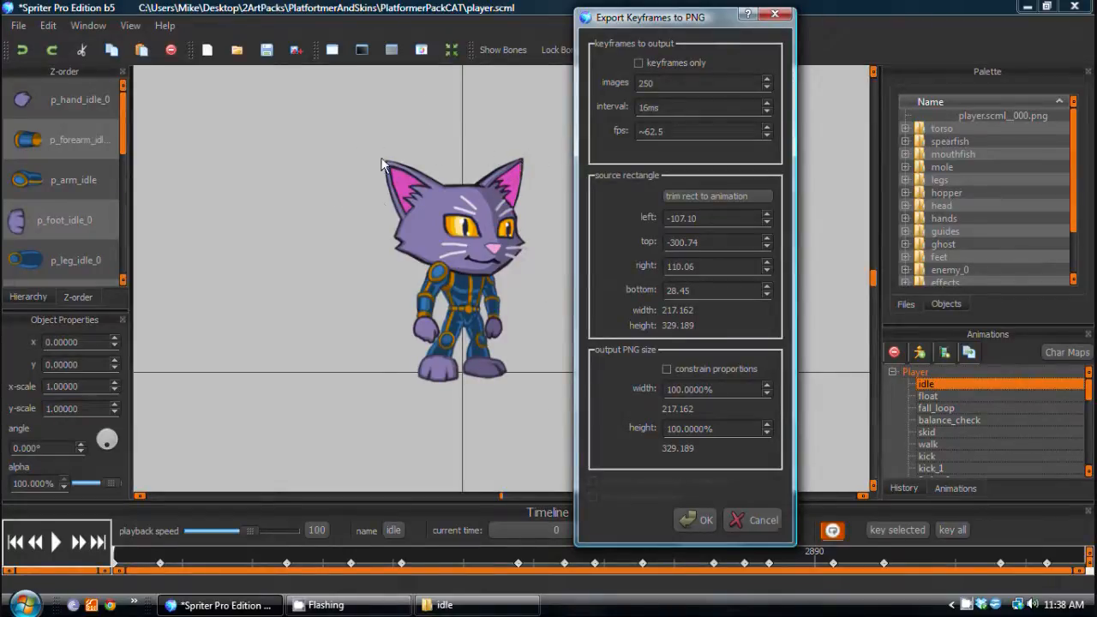
{"action": "mouse_move", "coordinate": [379, 329]}
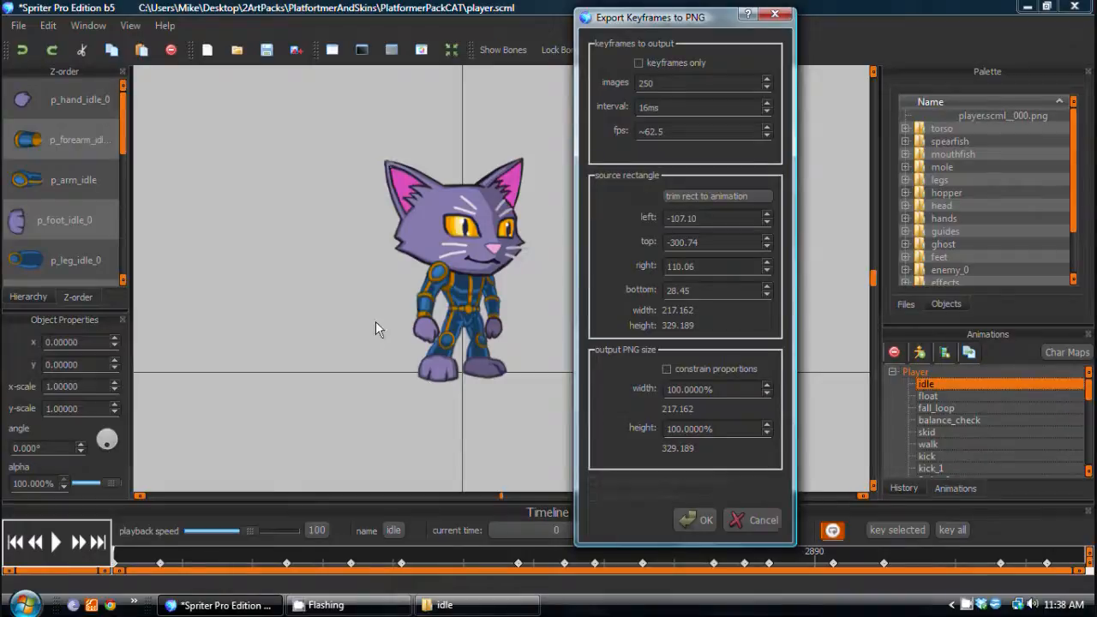
{"action": "mouse_move", "coordinate": [500, 190]}
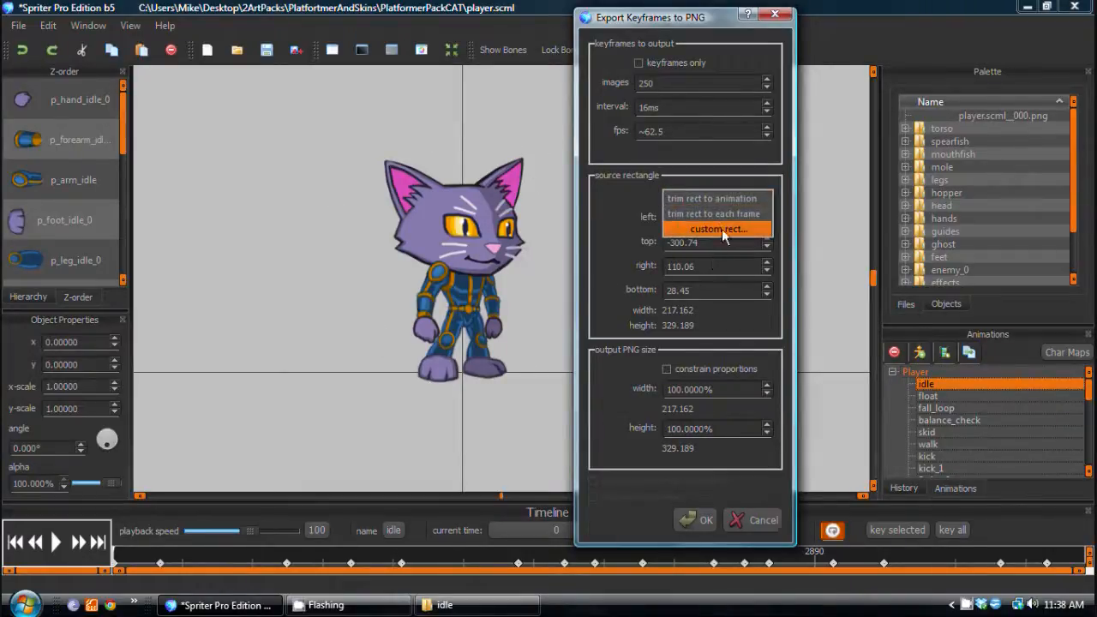
Set the source rectangle to trim to each frame, then to a custom rect (217.162×329.189)
{"action": "left_click", "coordinate": [712, 213]}
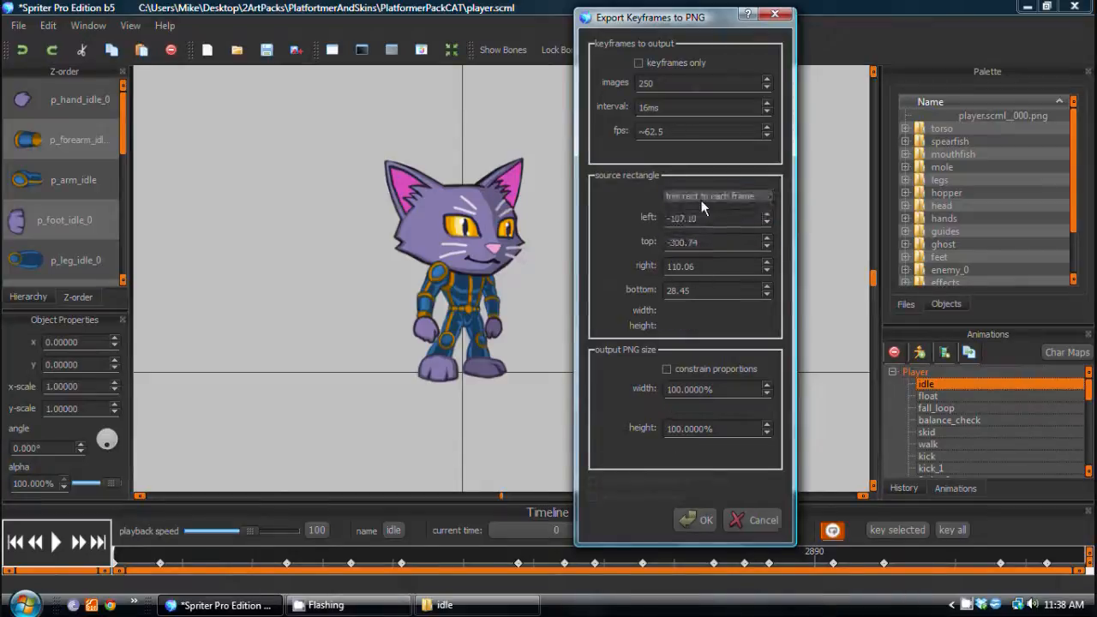
{"action": "left_click", "coordinate": [718, 195]}
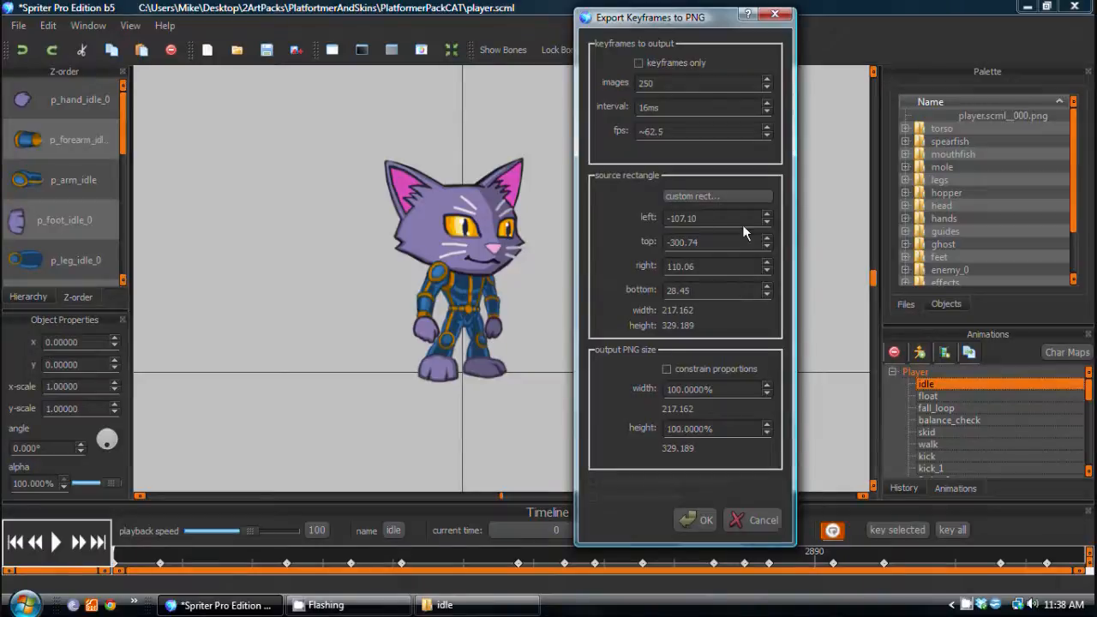
{"action": "mouse_move", "coordinate": [355, 289]}
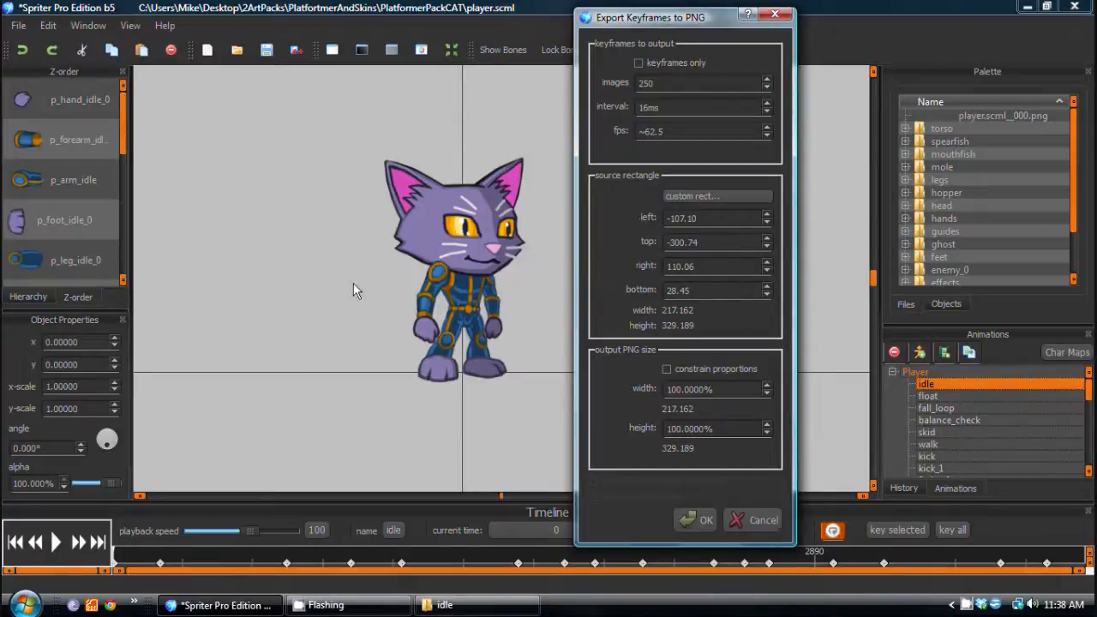
{"action": "mouse_move", "coordinate": [388, 169]}
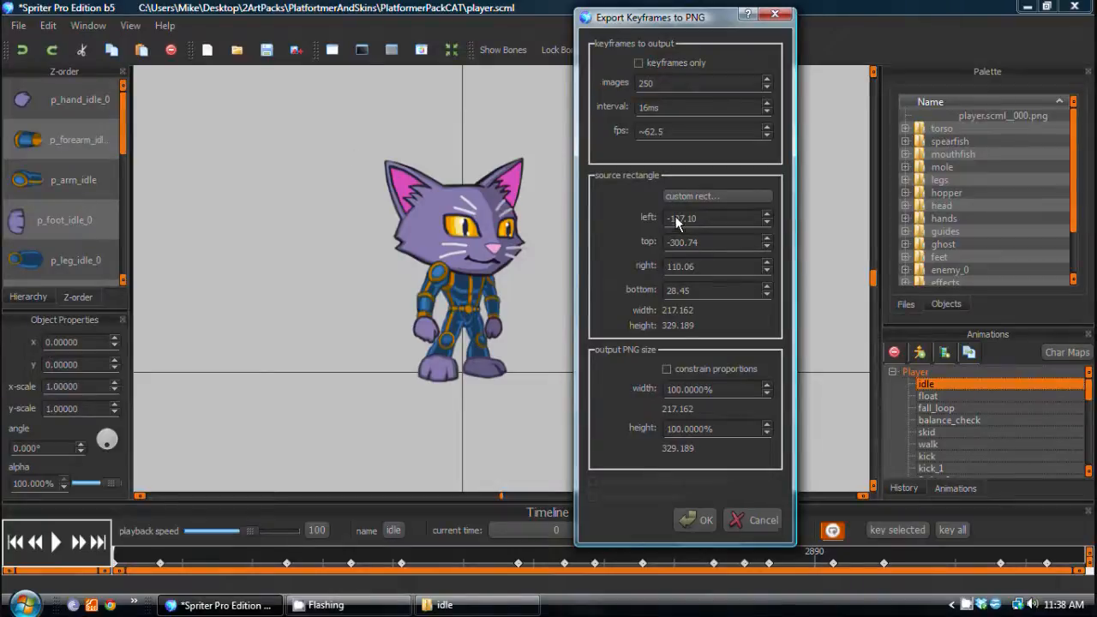
{"action": "mouse_move", "coordinate": [684, 225]}
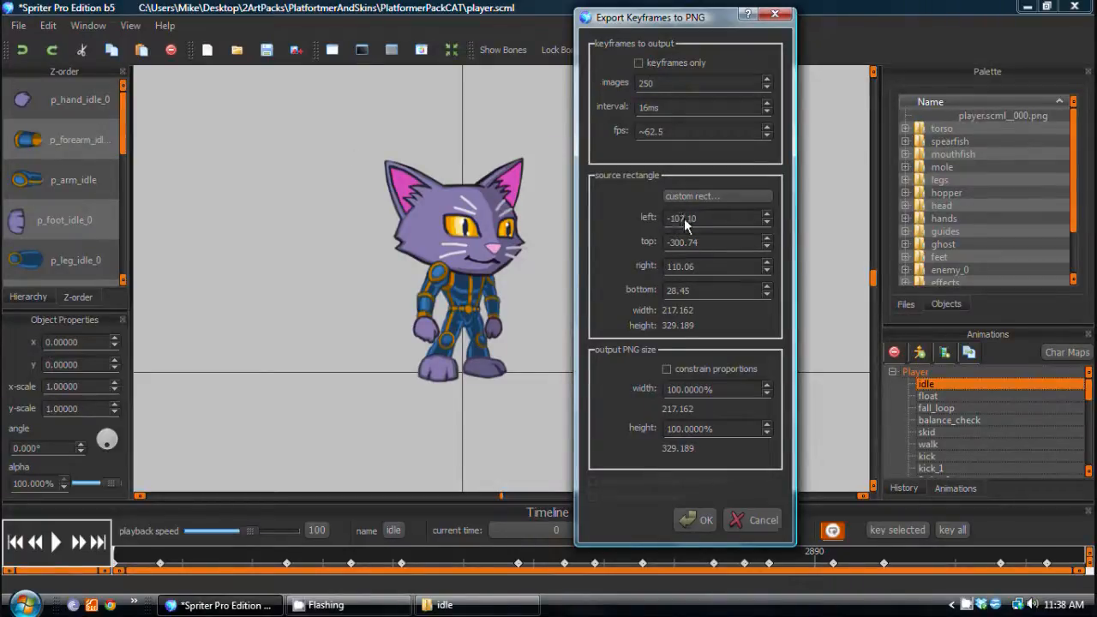
{"action": "mouse_move", "coordinate": [519, 223]}
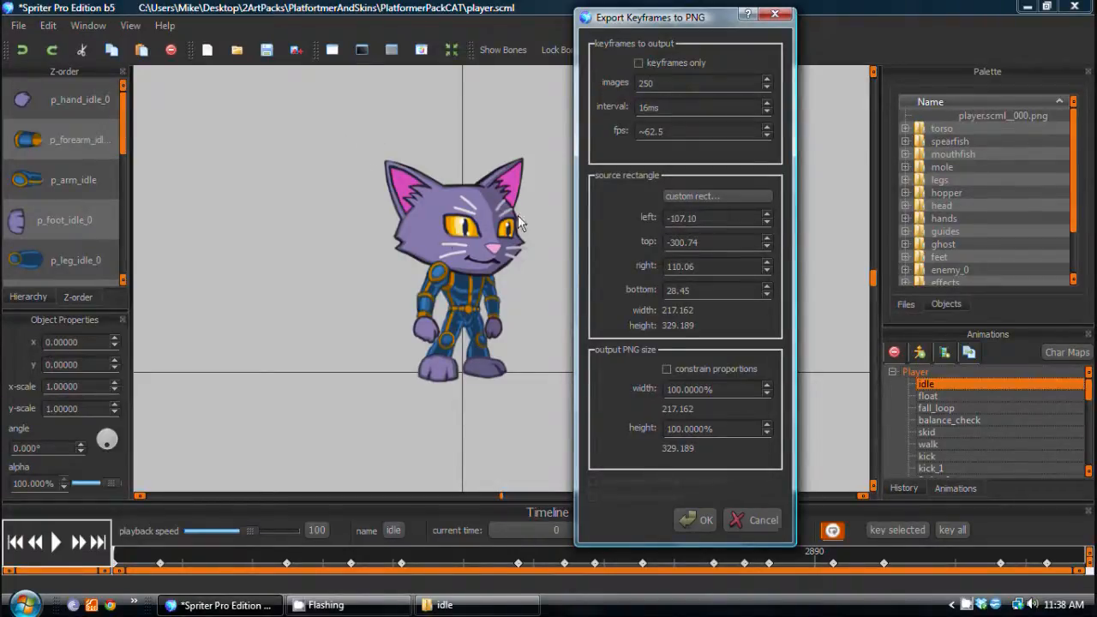
{"action": "mouse_move", "coordinate": [403, 348]}
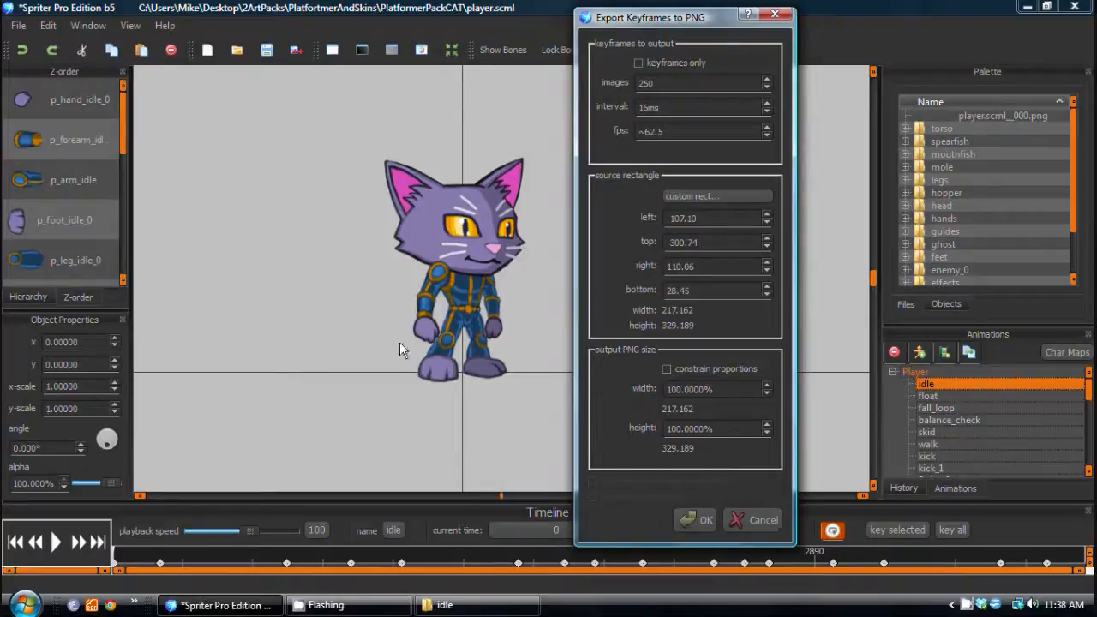
{"action": "mouse_move", "coordinate": [487, 139]}
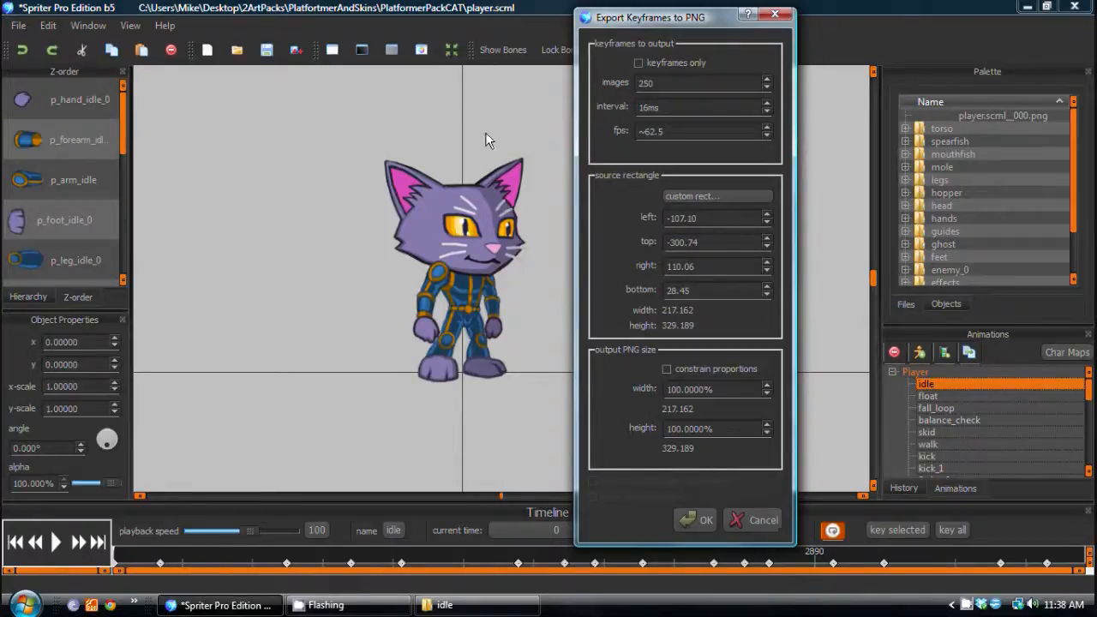